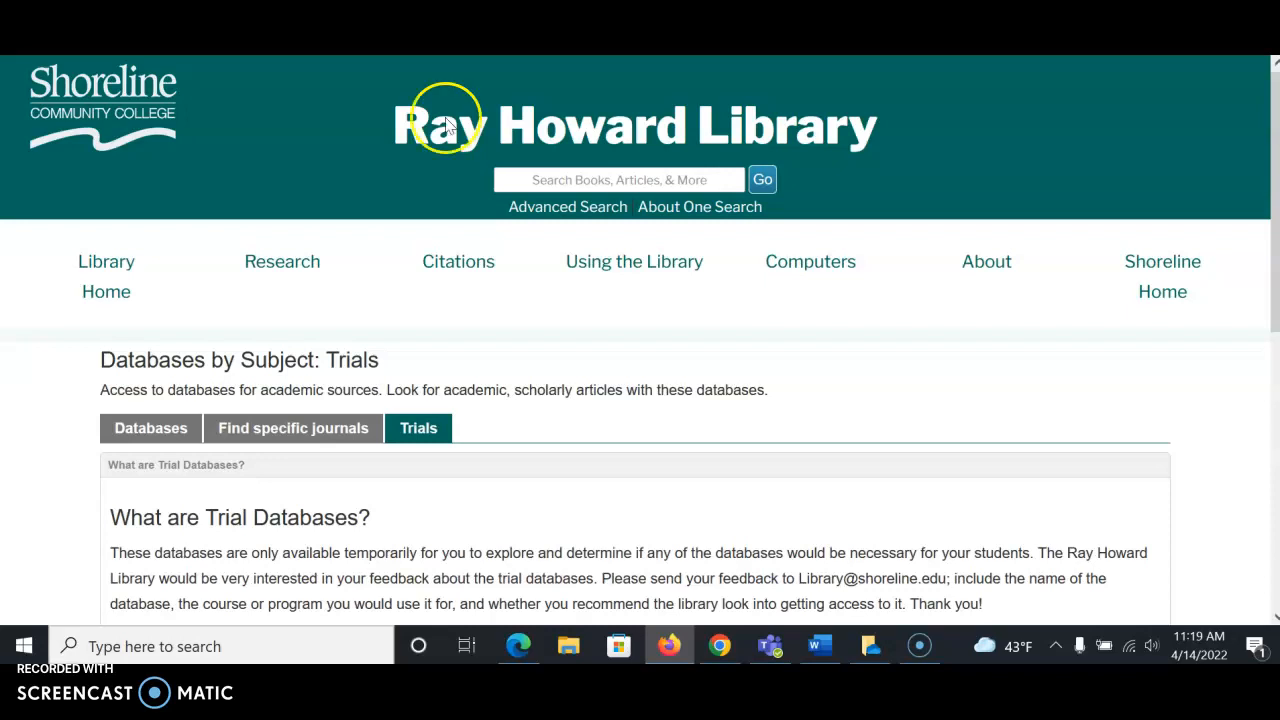
From Research > Databases, open the Trials list and follow the Music Online: Classical Scores Library trial
{"action": "left_click", "coordinate": [282, 261]}
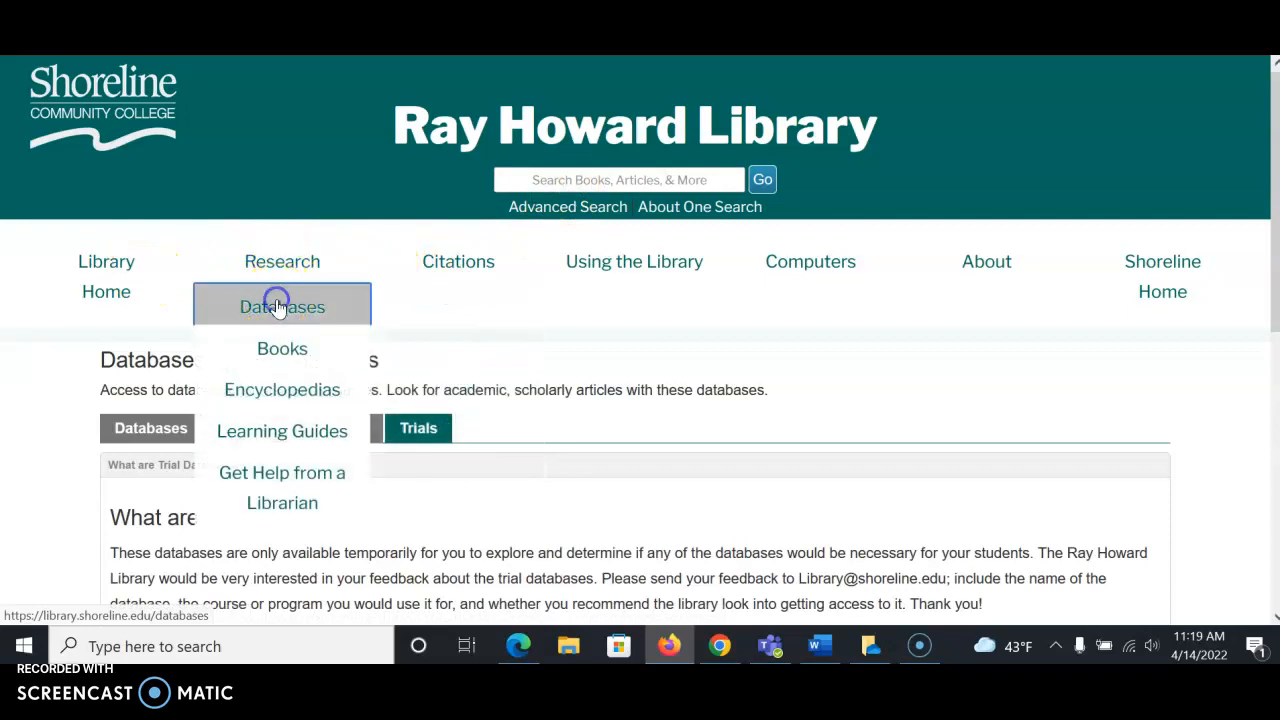
{"action": "left_click", "coordinate": [282, 307]}
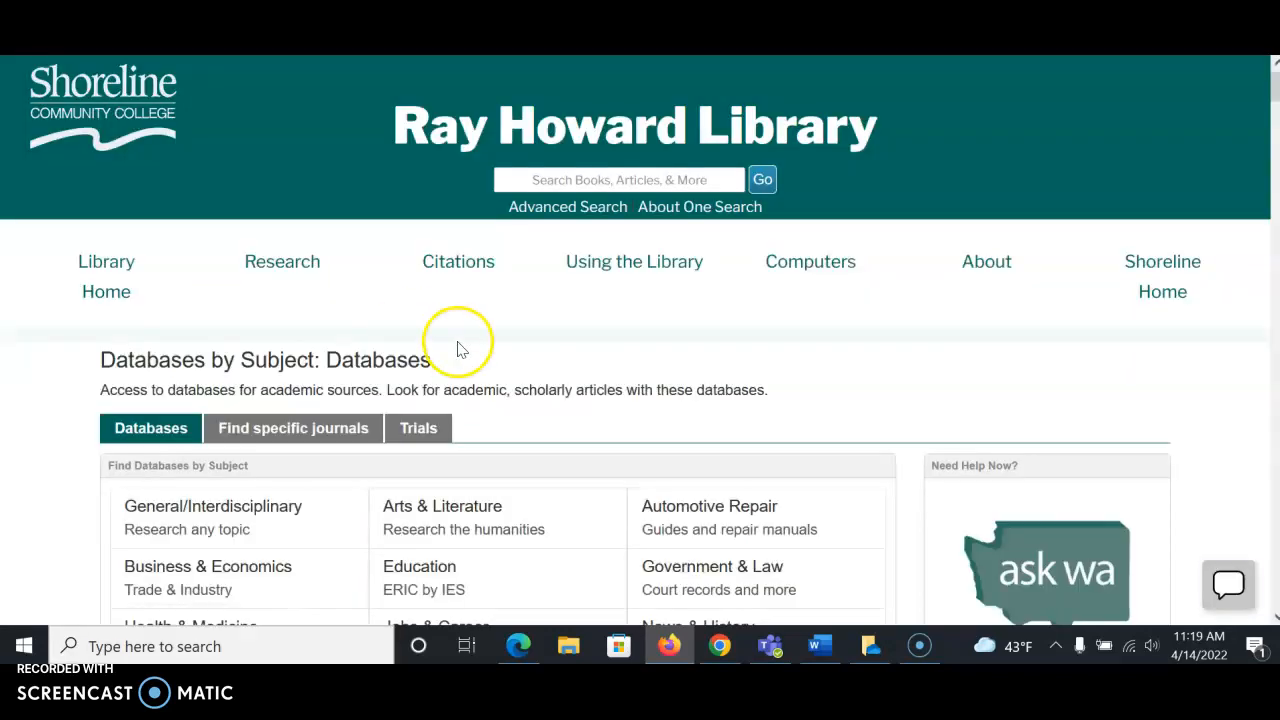
{"action": "scroll", "scroll_direction": "down", "scroll_amount": 3}
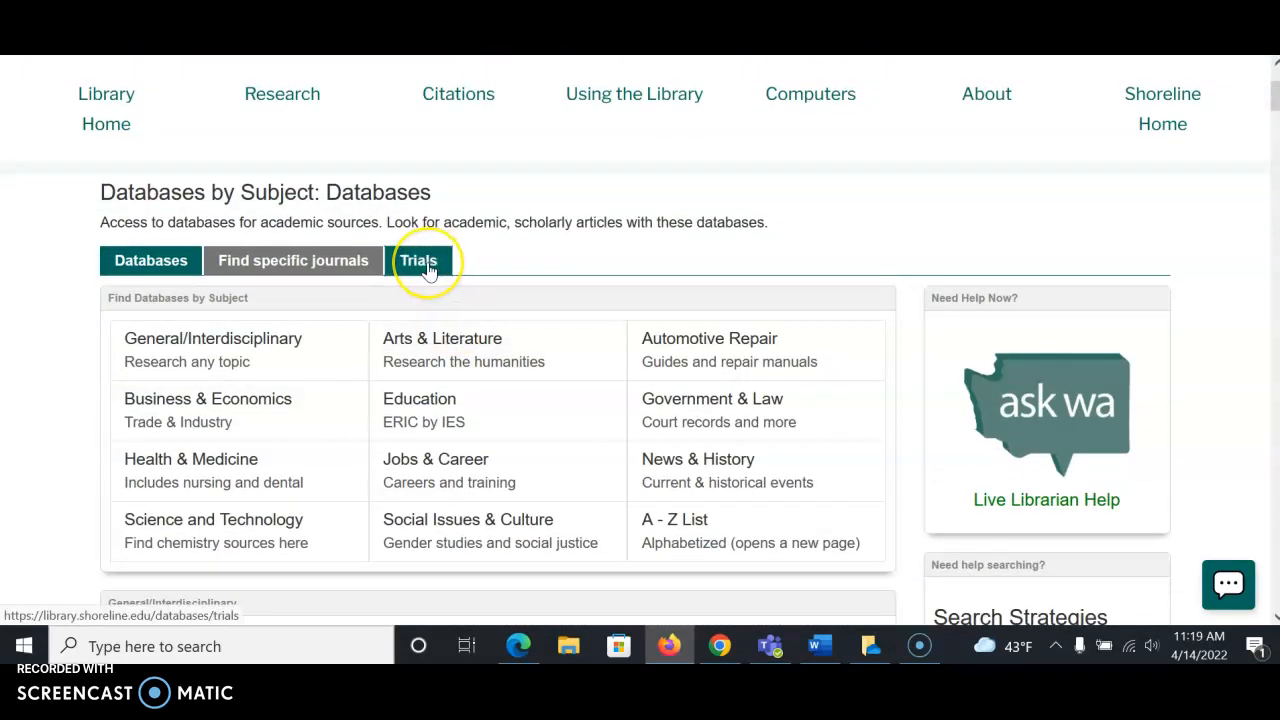
{"action": "left_click", "coordinate": [418, 260]}
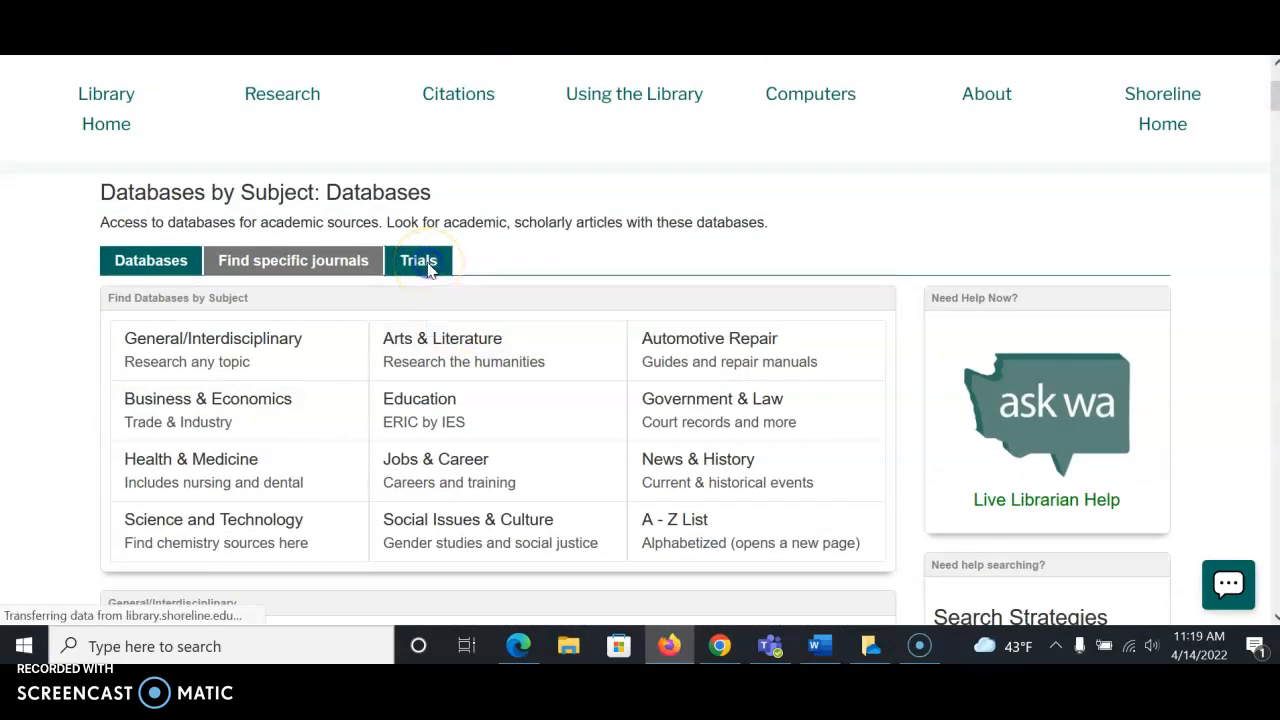
{"action": "left_click", "coordinate": [418, 260]}
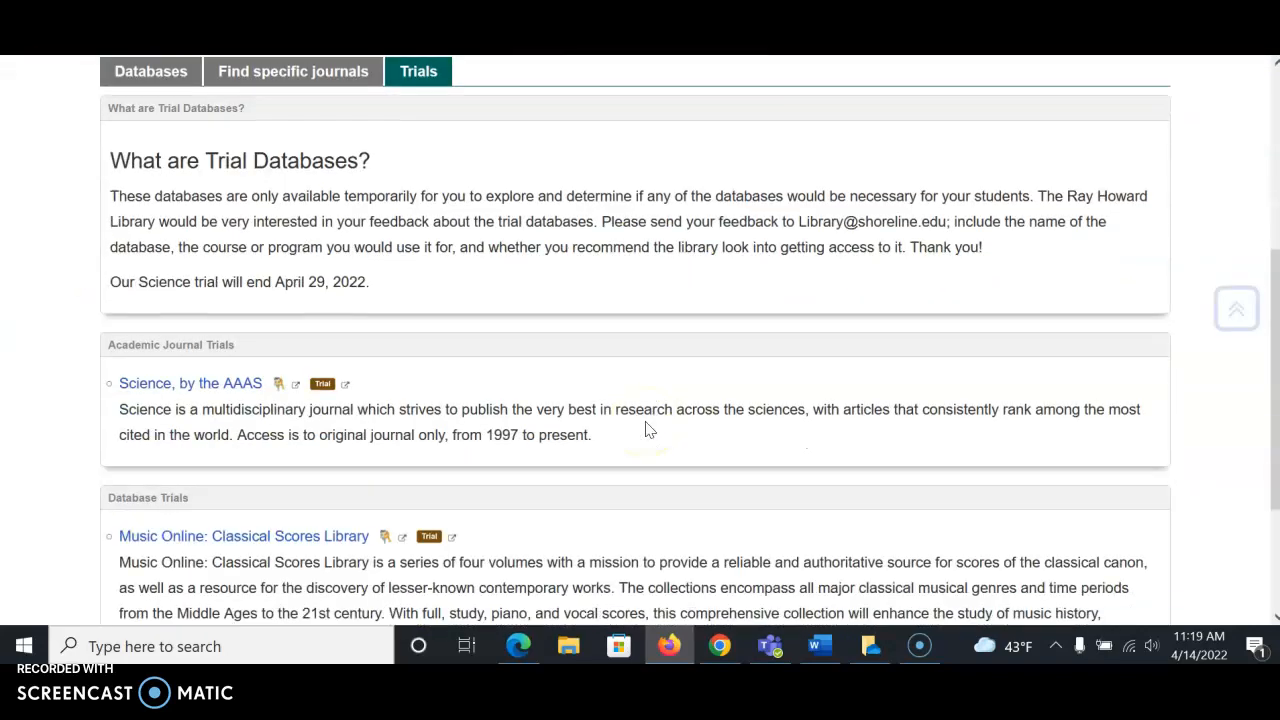
{"action": "scroll", "scroll_direction": "down", "scroll_amount": 3}
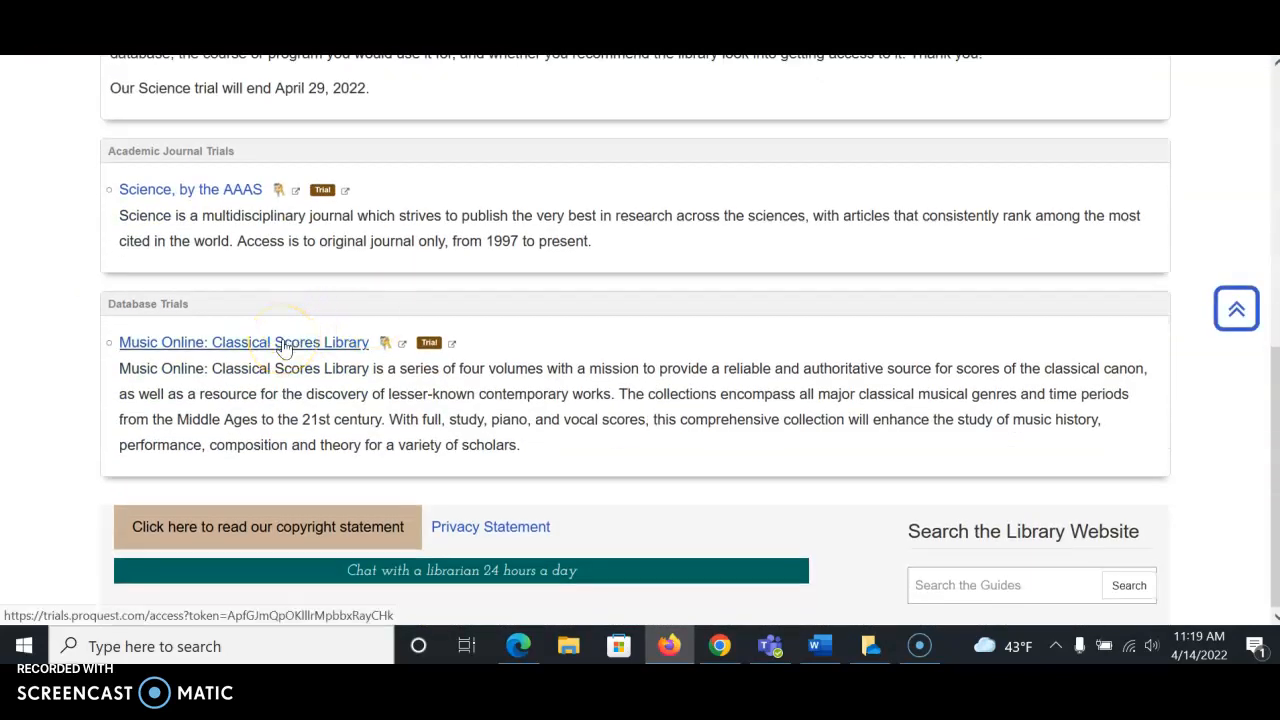
{"action": "left_click", "coordinate": [243, 342]}
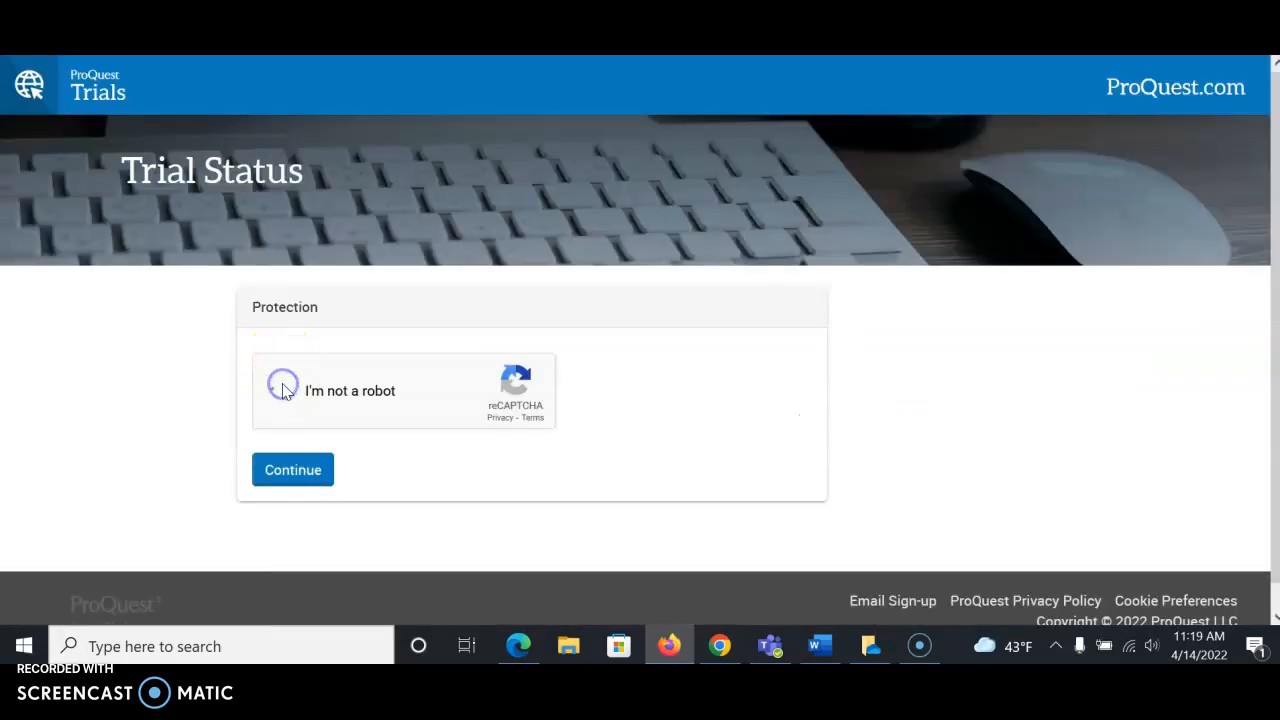
Pass the 'I'm not a robot' check and launch Classical Scores Library from Trial Status
{"action": "left_click", "coordinate": [284, 387]}
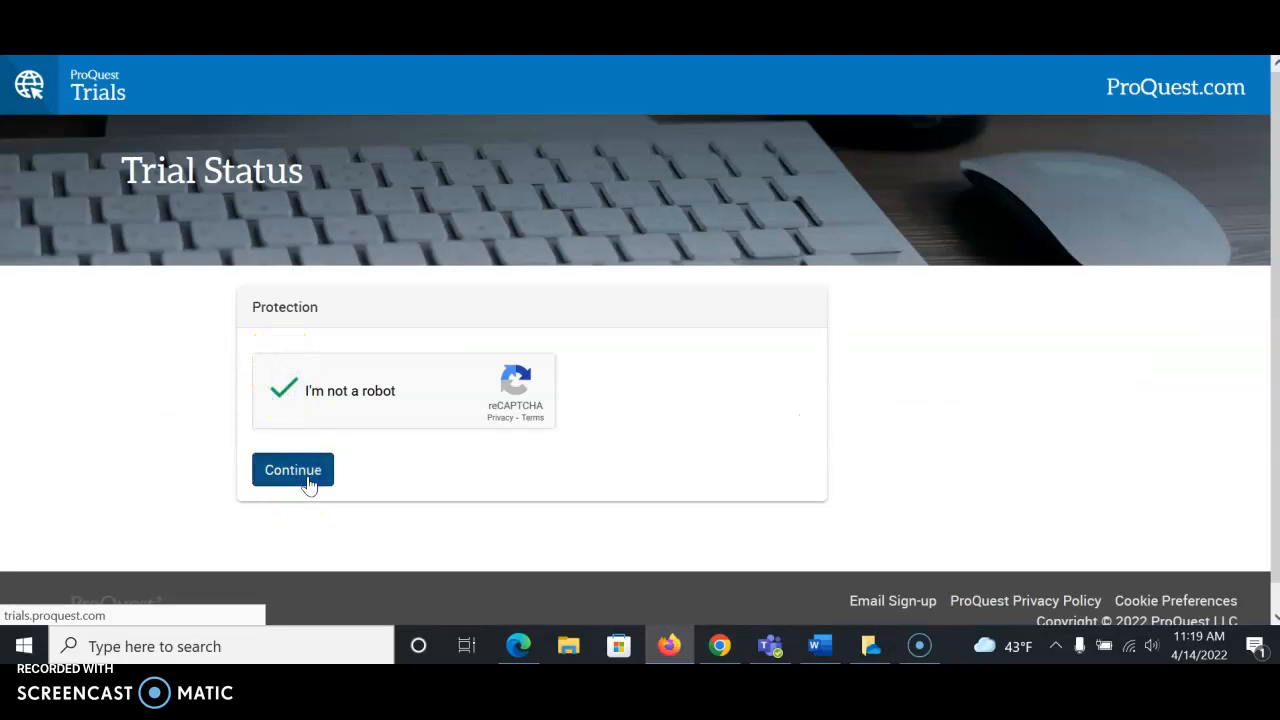
{"action": "left_click", "coordinate": [292, 469]}
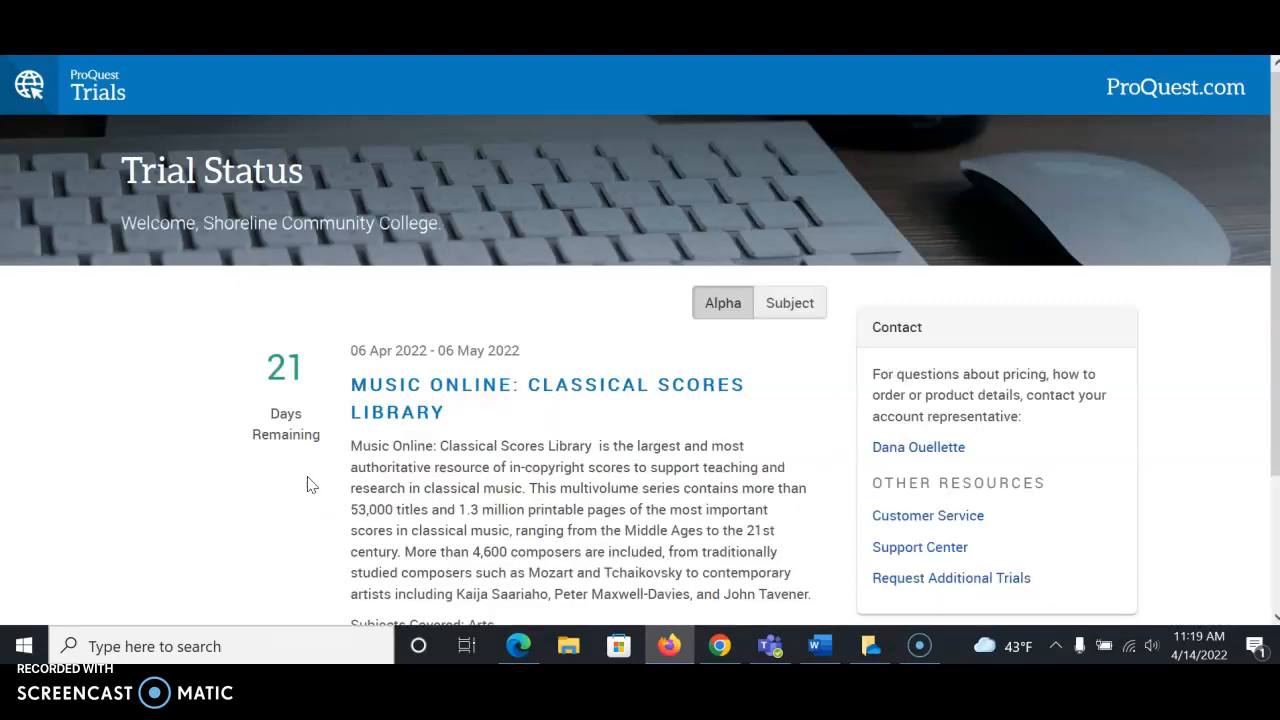
{"action": "scroll", "scroll_direction": "down", "scroll_amount": 3}
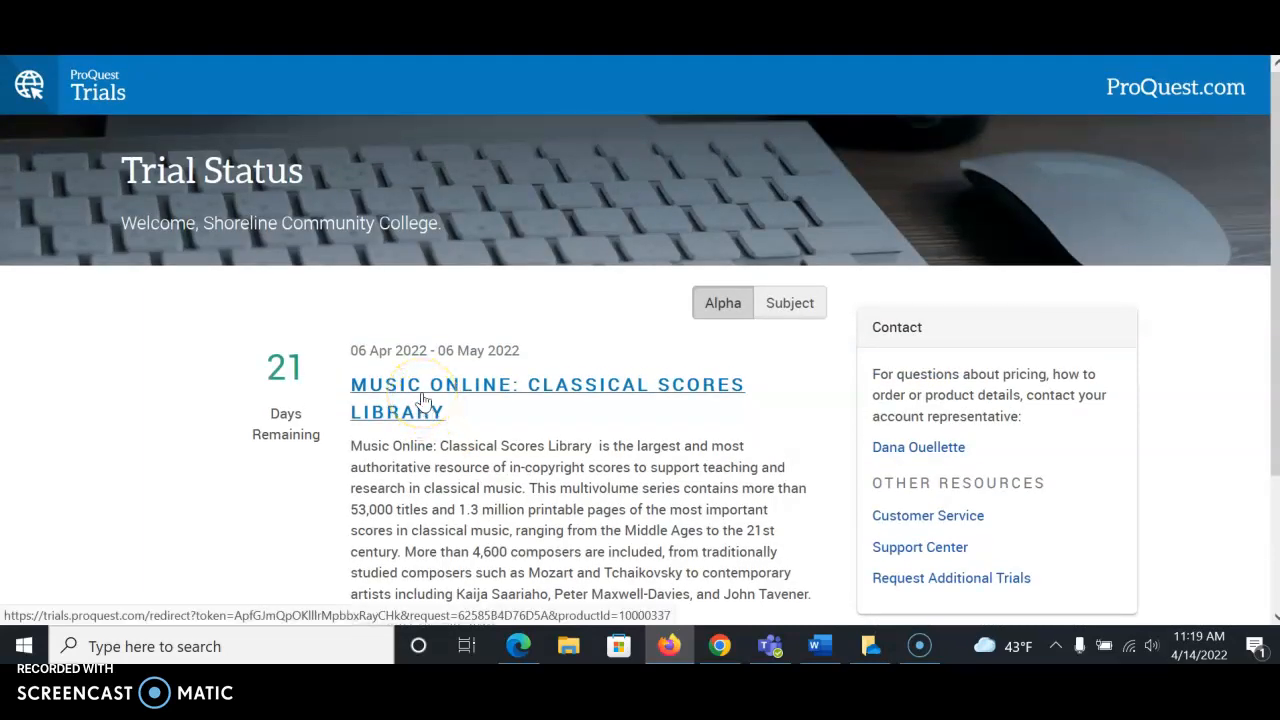
{"action": "left_click", "coordinate": [547, 384]}
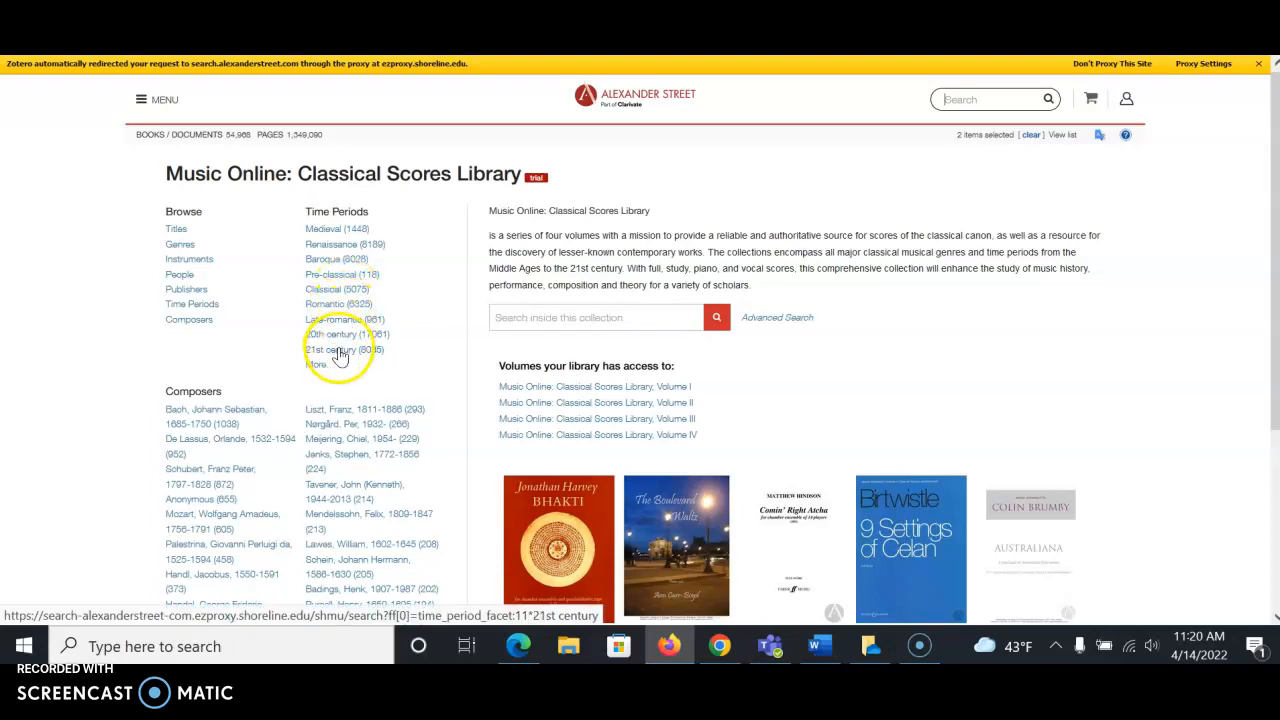
{"action": "scroll", "scroll_direction": "down", "scroll_amount": 3}
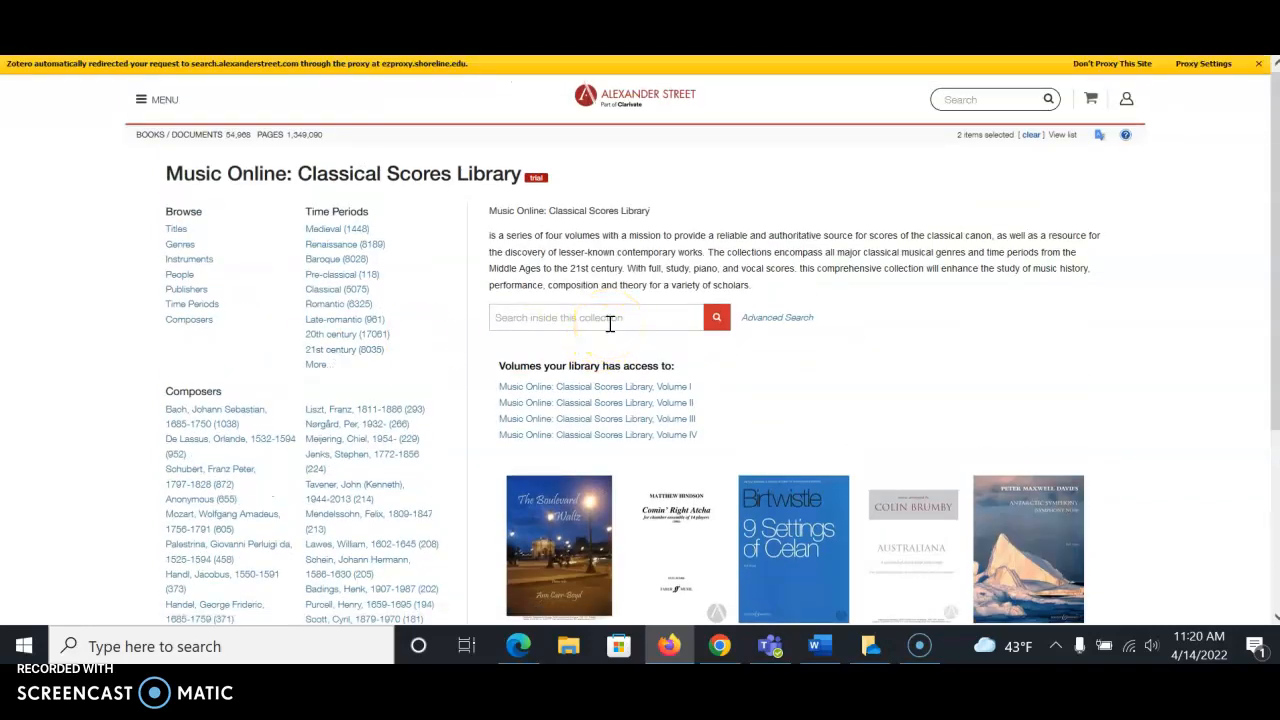
Search inside the collection for 'Art of the Fugue' and scroll the 102 results
{"action": "type", "text": "A"}
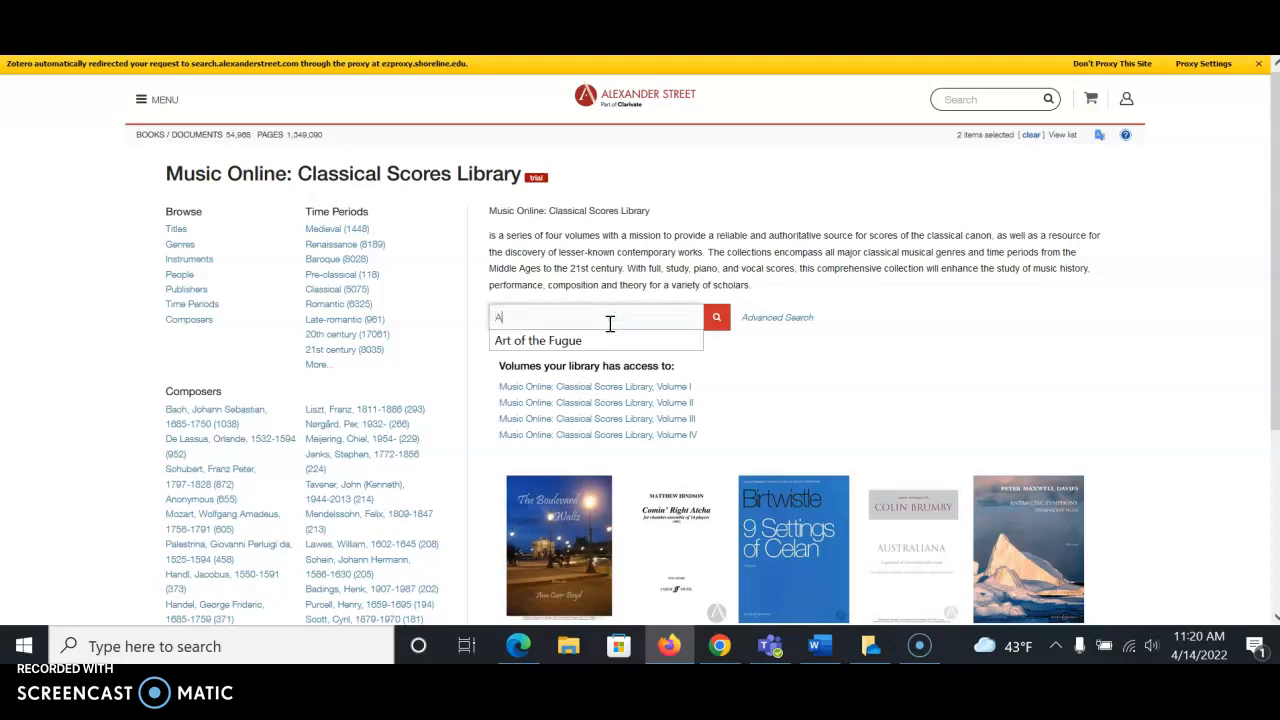
{"action": "type", "text": "rt of the Fugue"}
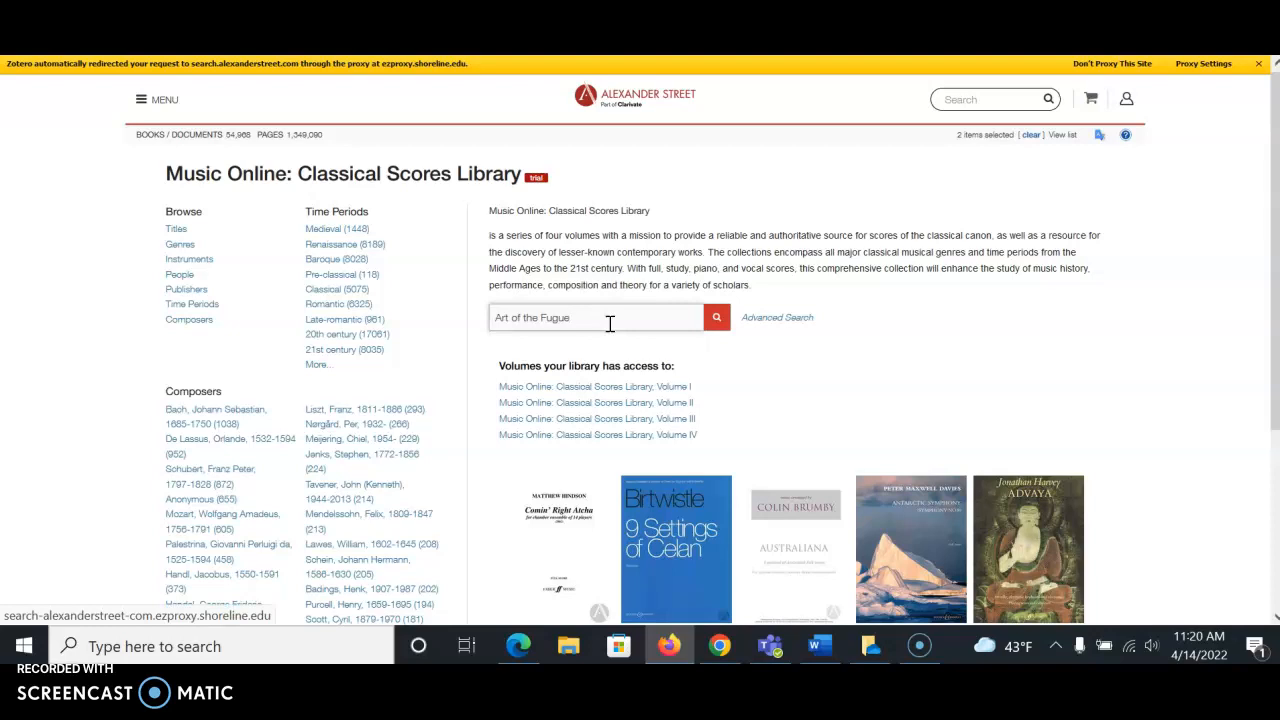
{"action": "left_click", "coordinate": [716, 317]}
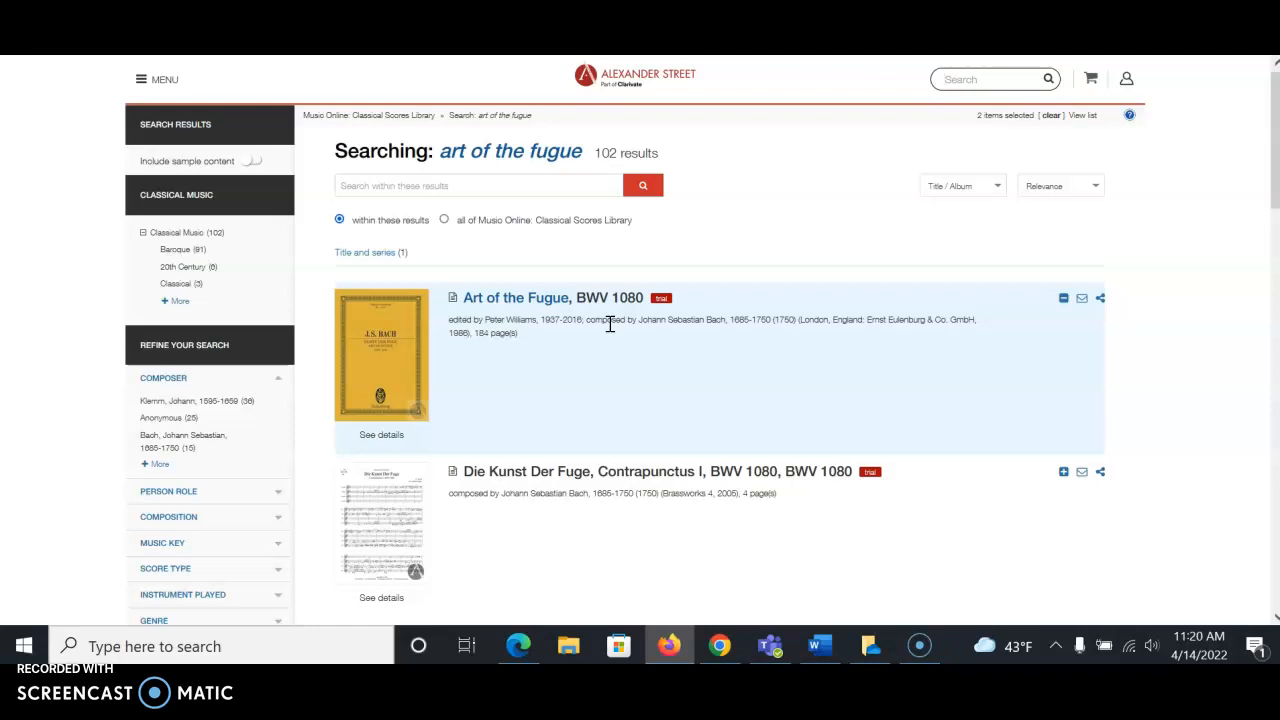
{"action": "scroll", "scroll_direction": "down", "scroll_amount": 3}
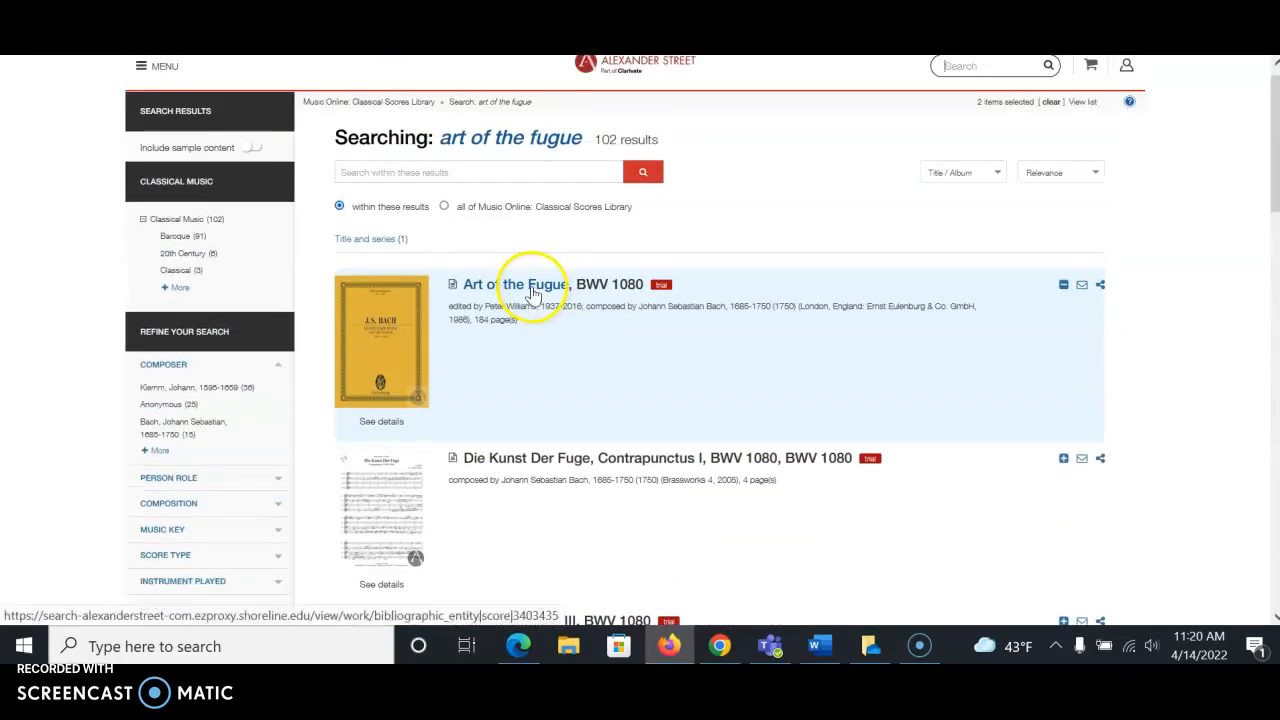
Open Bach's 184-page Art of the Fugue, BWV 1080 score, then remove it from selected items
{"action": "left_click", "coordinate": [528, 284]}
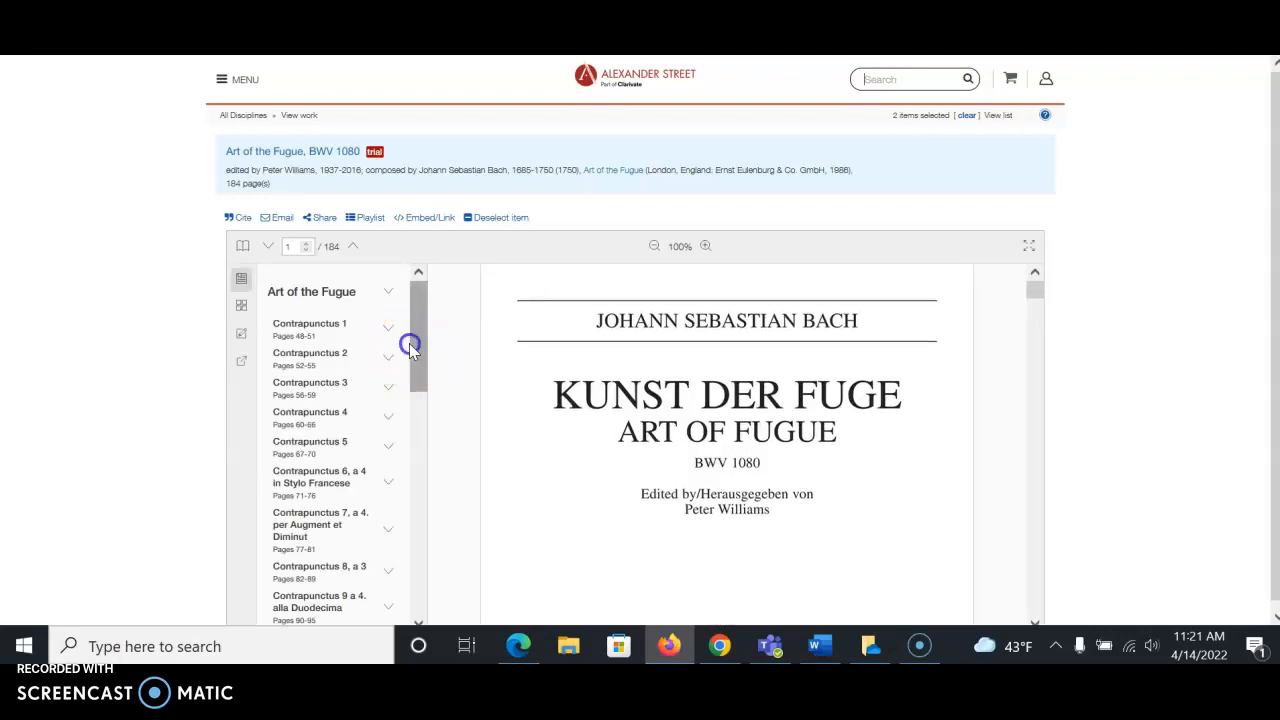
{"action": "left_click_drag", "start_coordinate": [410, 345], "coordinate": [418, 430]}
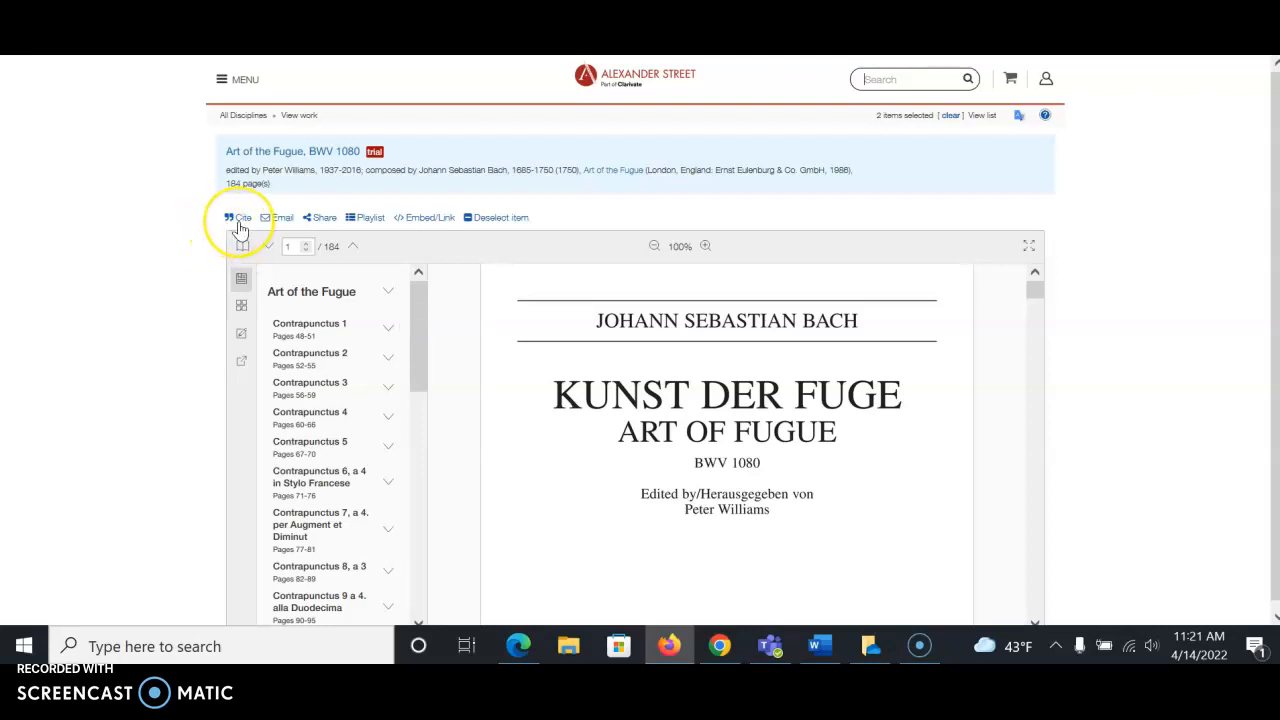
{"action": "mouse_move", "coordinate": [277, 224]}
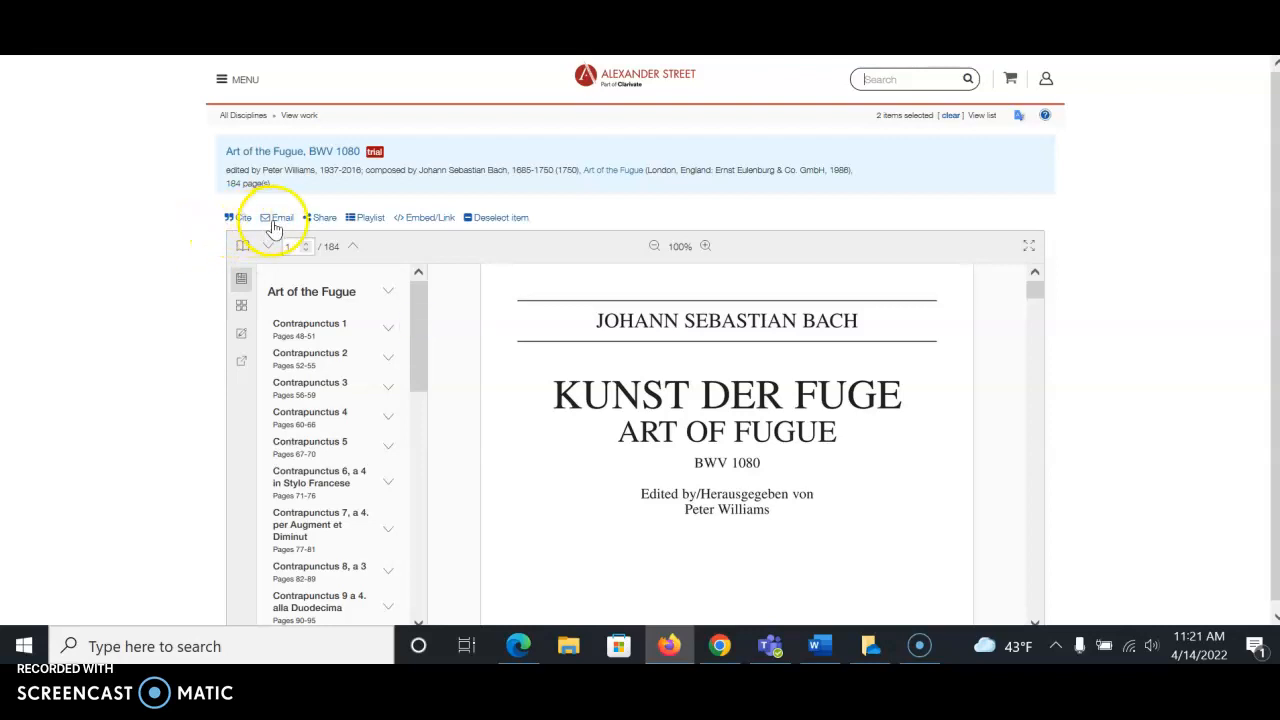
{"action": "mouse_move", "coordinate": [319, 222]}
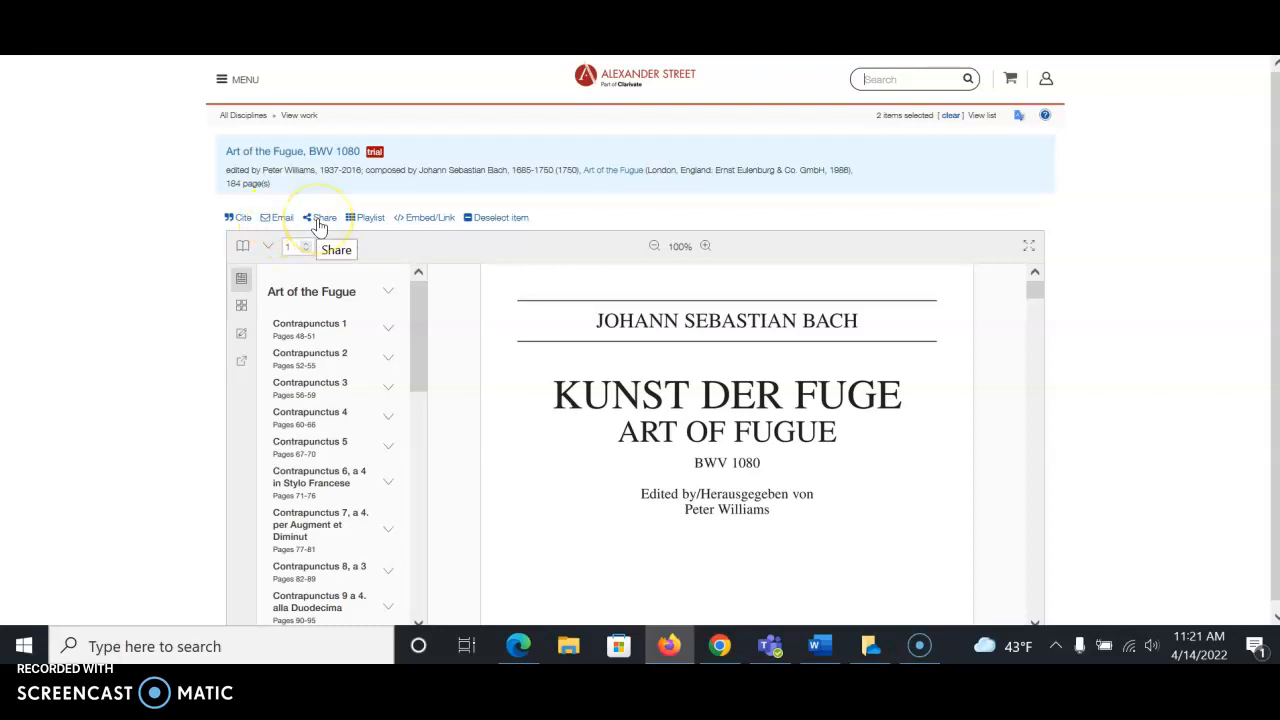
{"action": "mouse_move", "coordinate": [367, 220]}
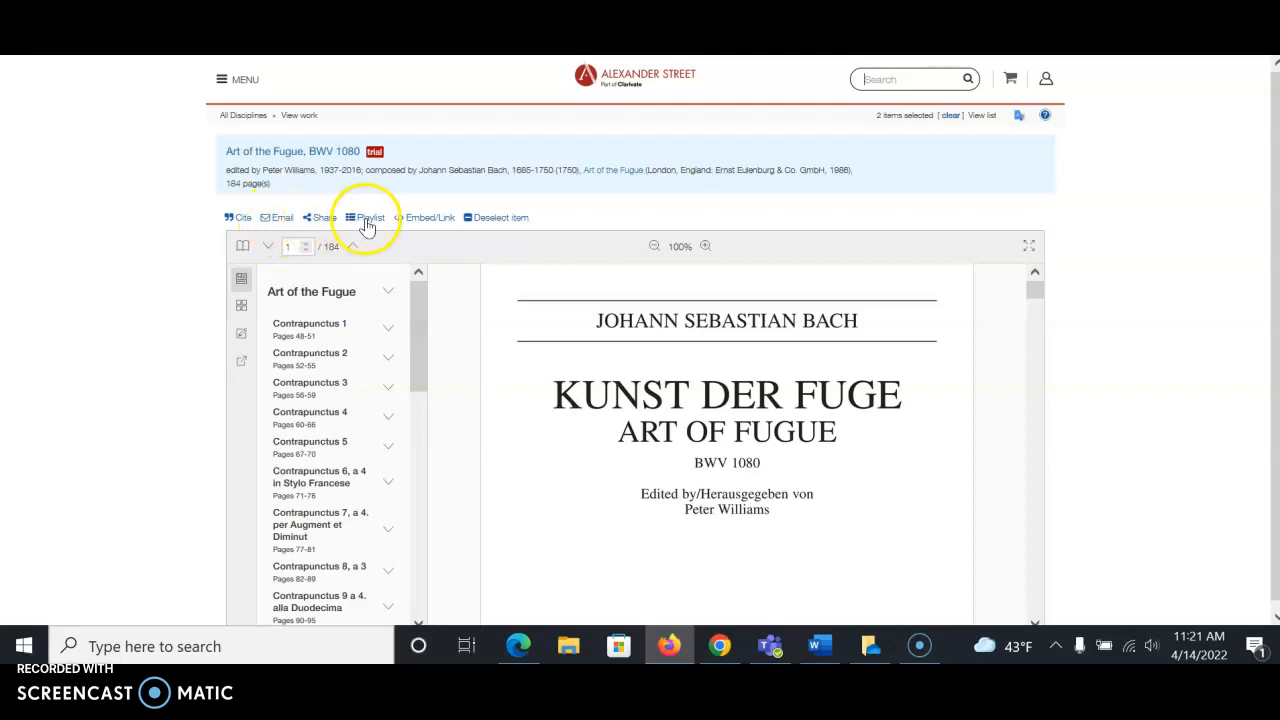
{"action": "mouse_move", "coordinate": [413, 222]}
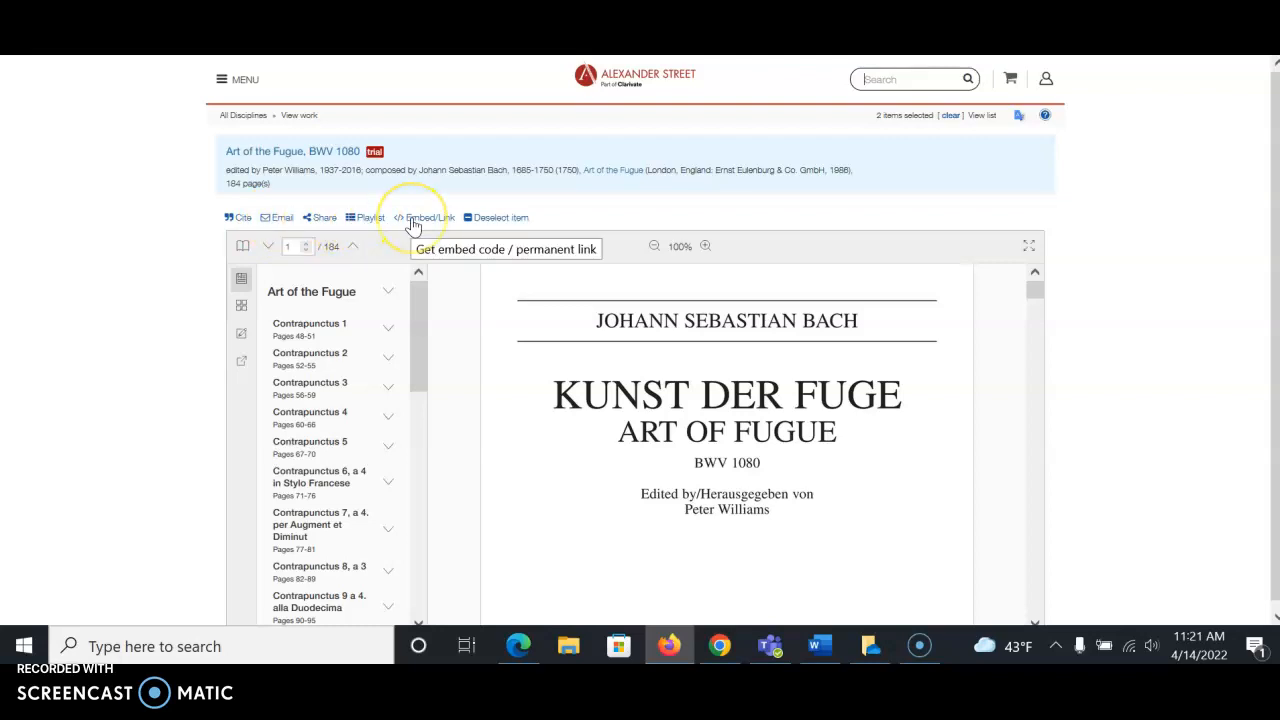
{"action": "mouse_move", "coordinate": [485, 222]}
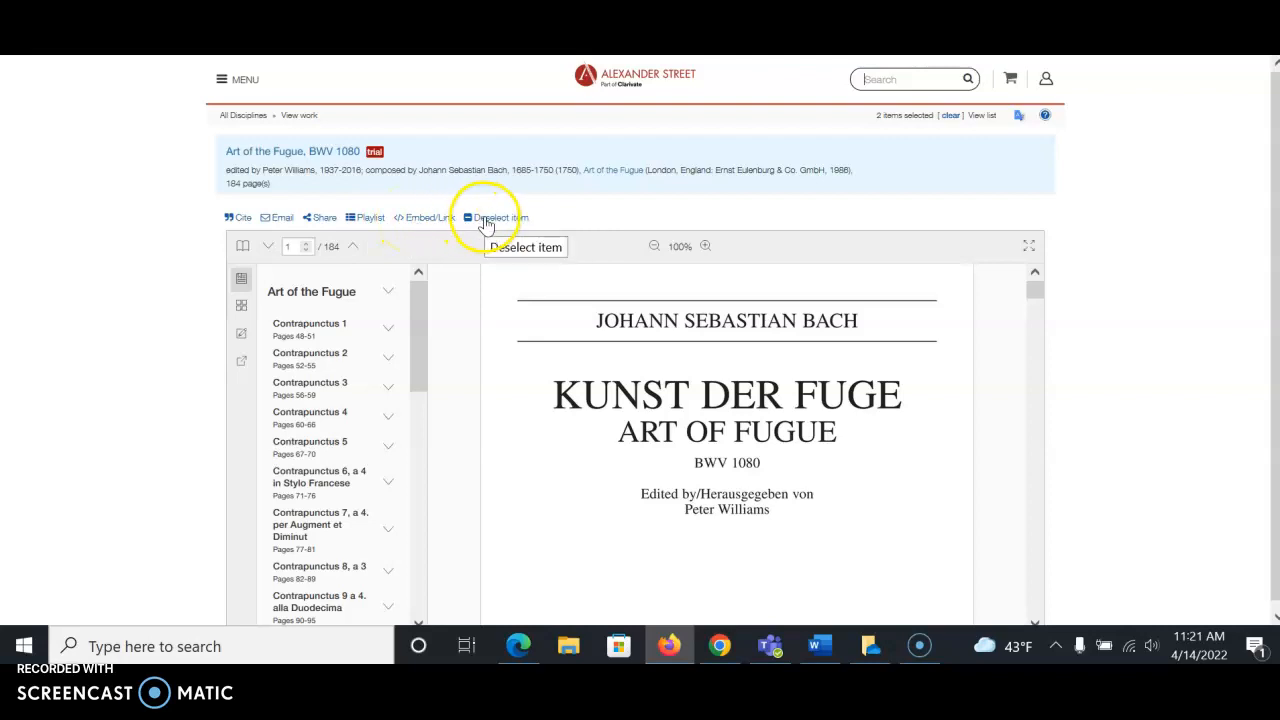
{"action": "left_click", "coordinate": [492, 217]}
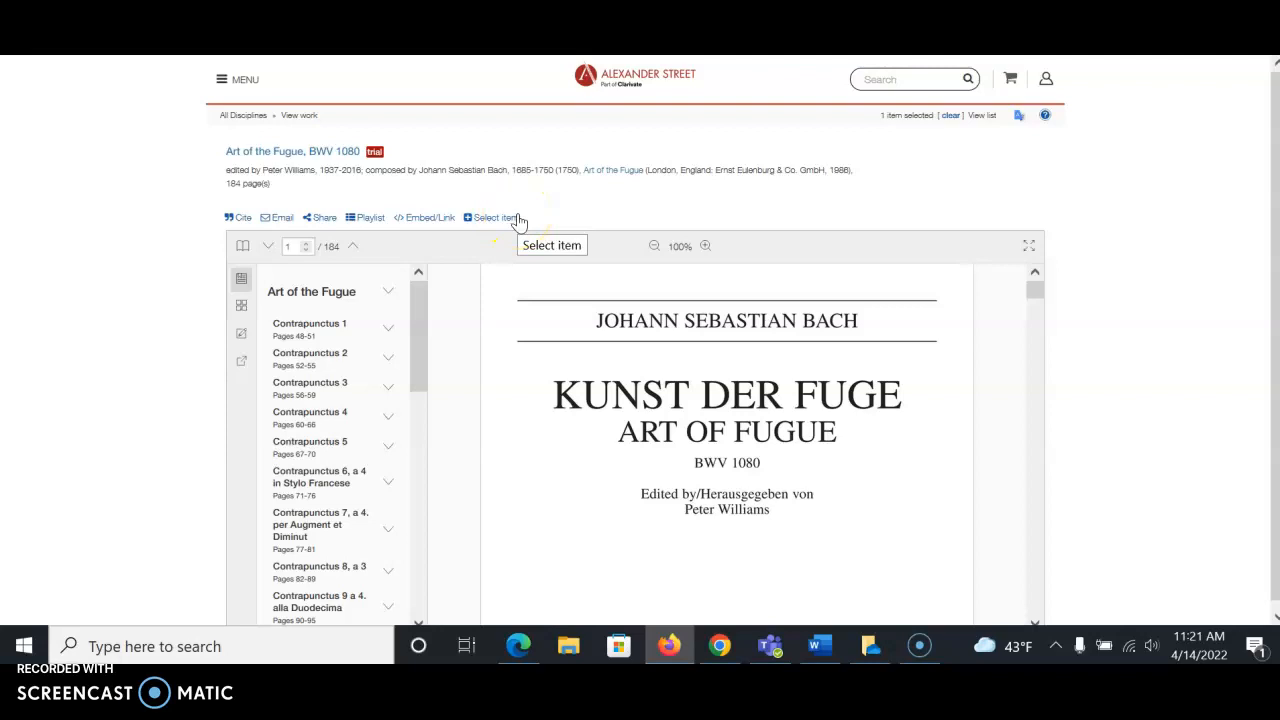
{"action": "mouse_move", "coordinate": [497, 218]}
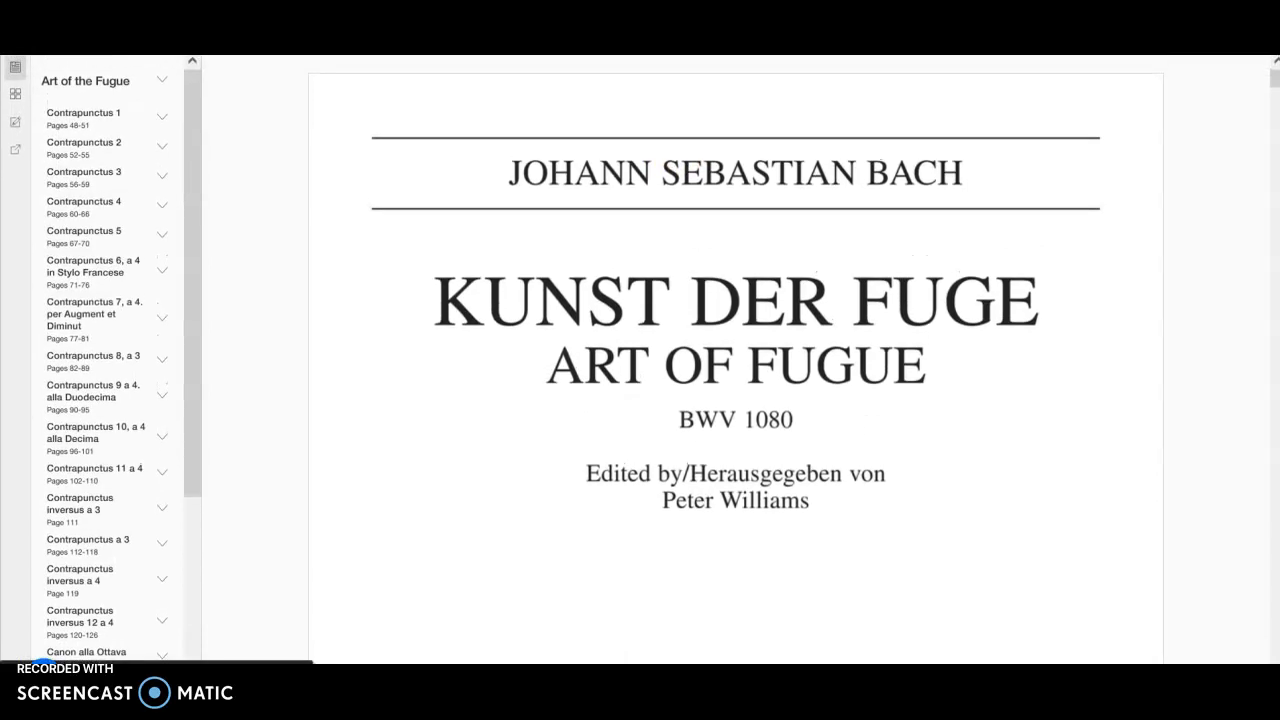
Check the score's annotations and thumbnails, jump to a notated page, then return to contents
{"action": "left_click", "coordinate": [15, 128]}
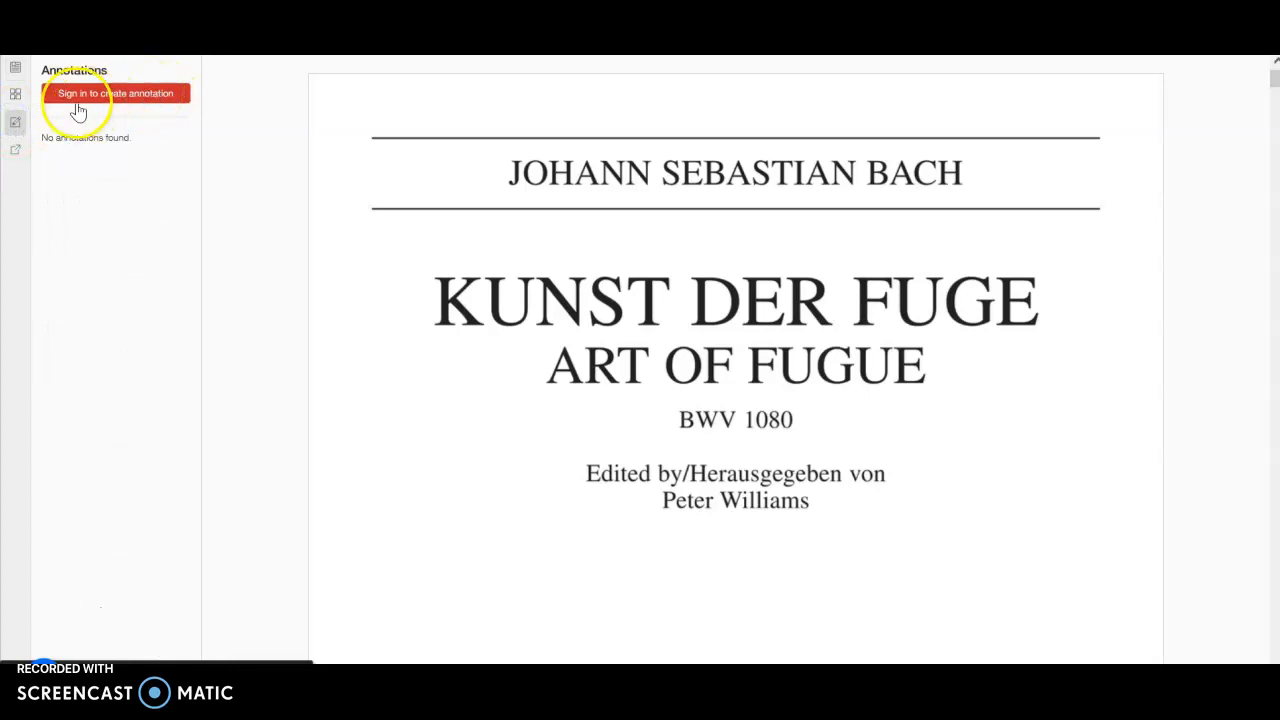
{"action": "left_click", "coordinate": [15, 94]}
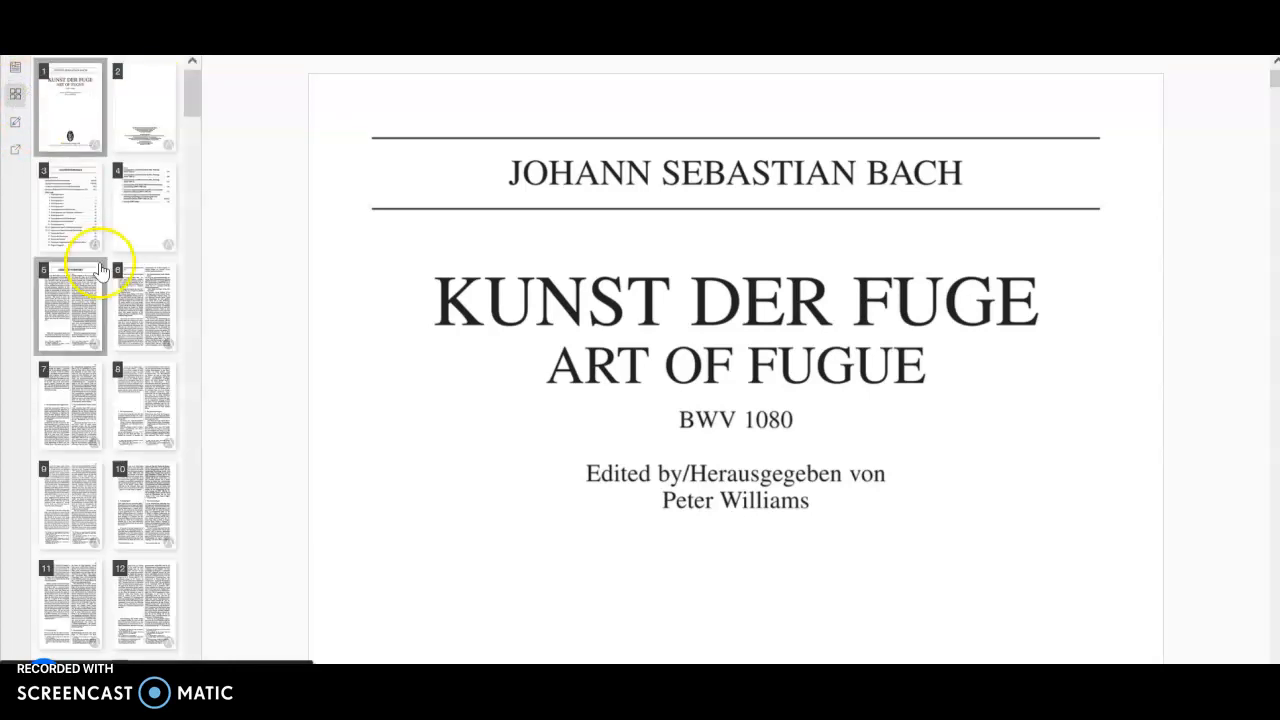
{"action": "scroll", "scroll_direction": "down", "scroll_amount": 3}
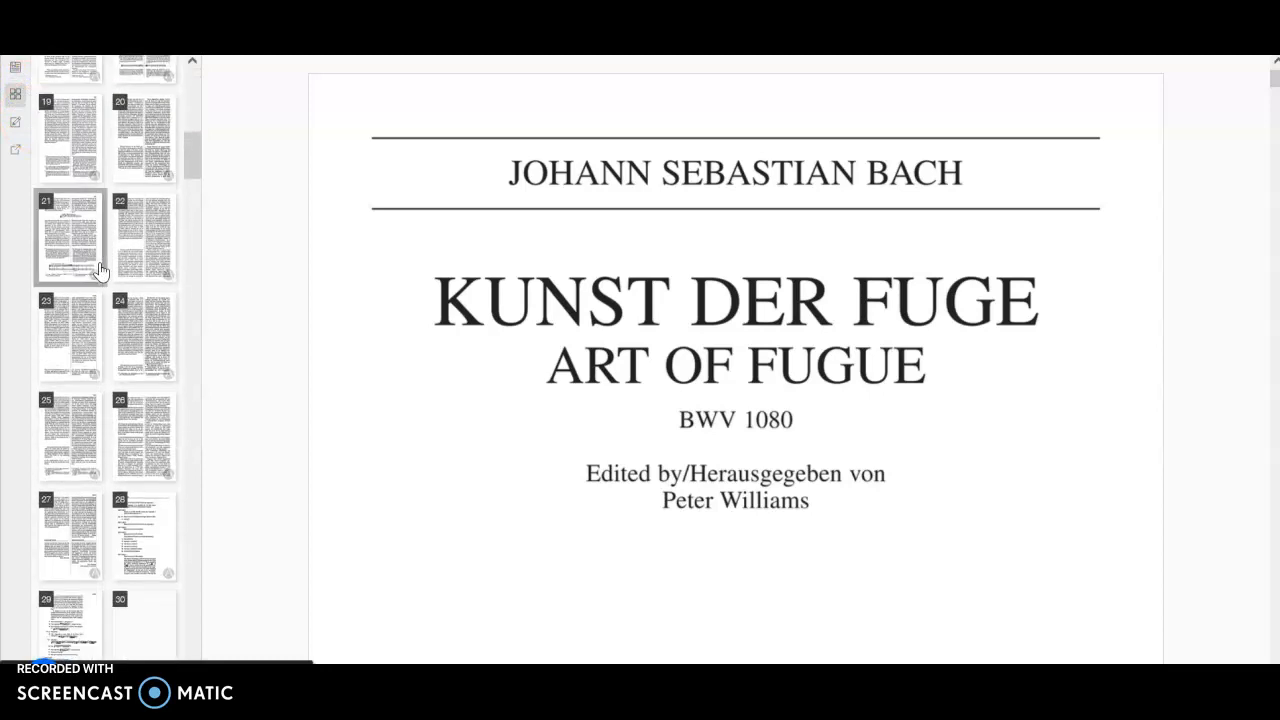
{"action": "scroll", "scroll_direction": "down", "scroll_amount": 3}
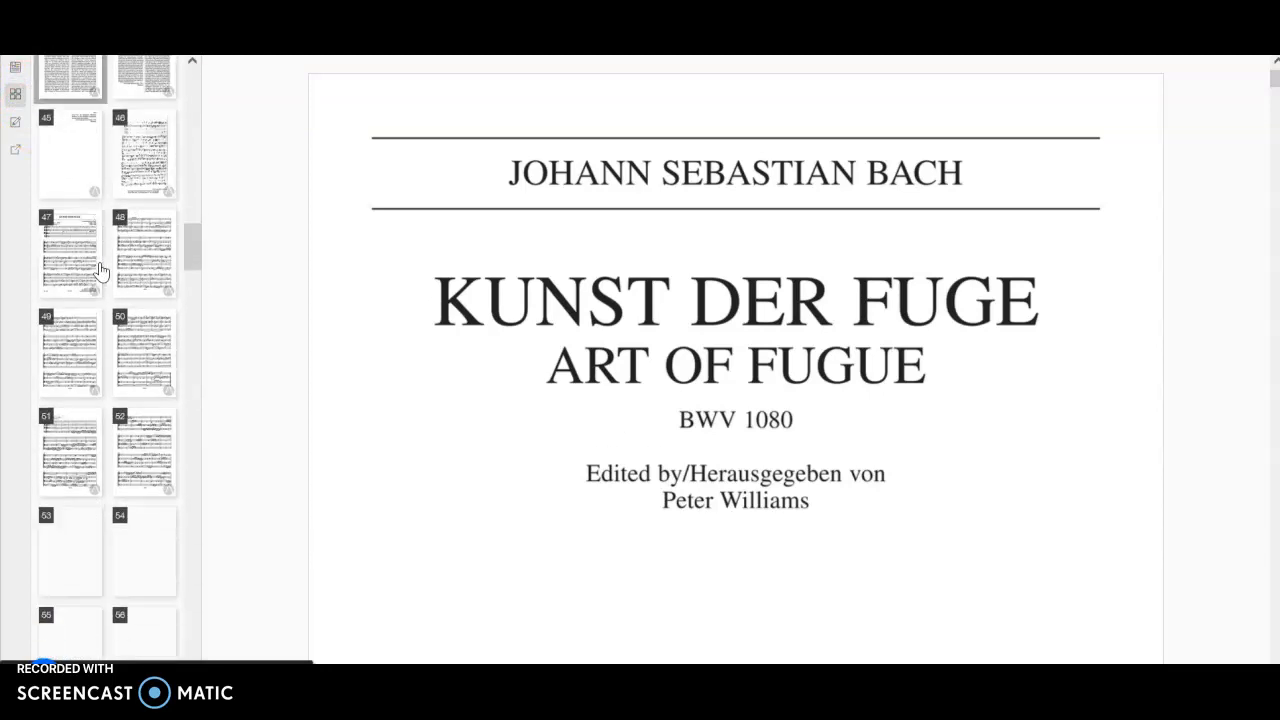
{"action": "left_click", "coordinate": [69, 250]}
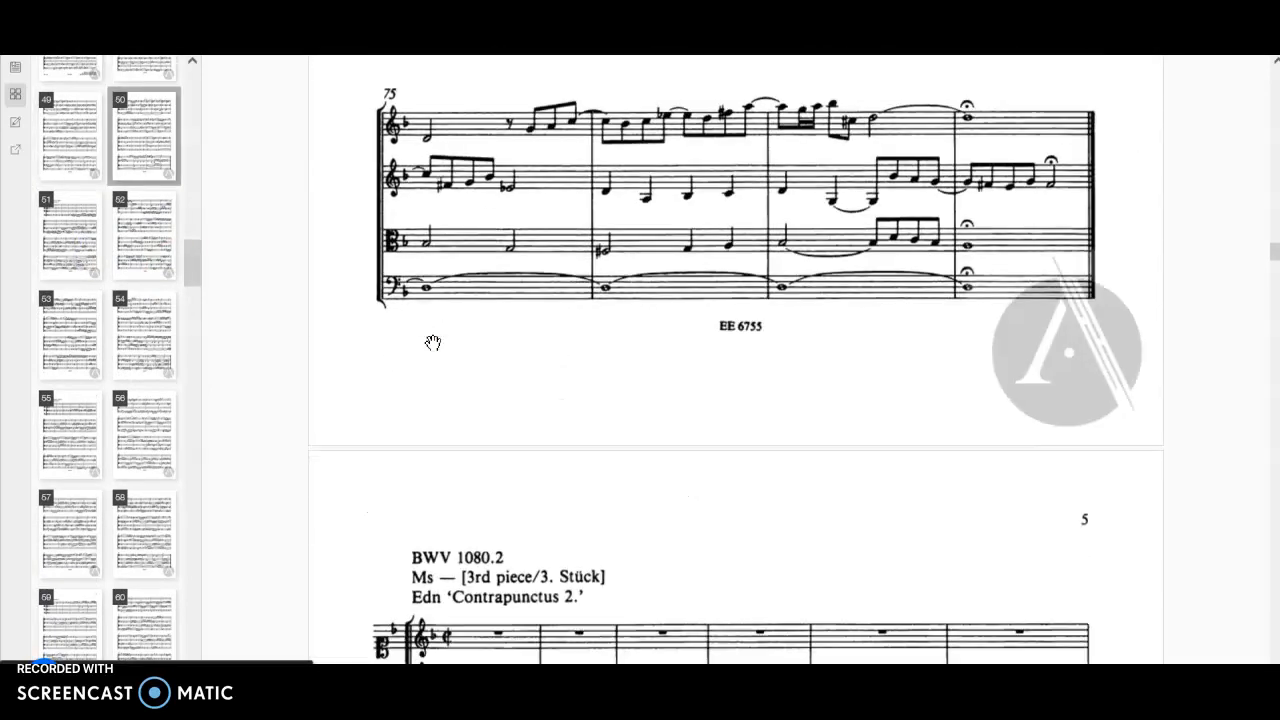
{"action": "scroll", "scroll_direction": "down", "scroll_amount": 3}
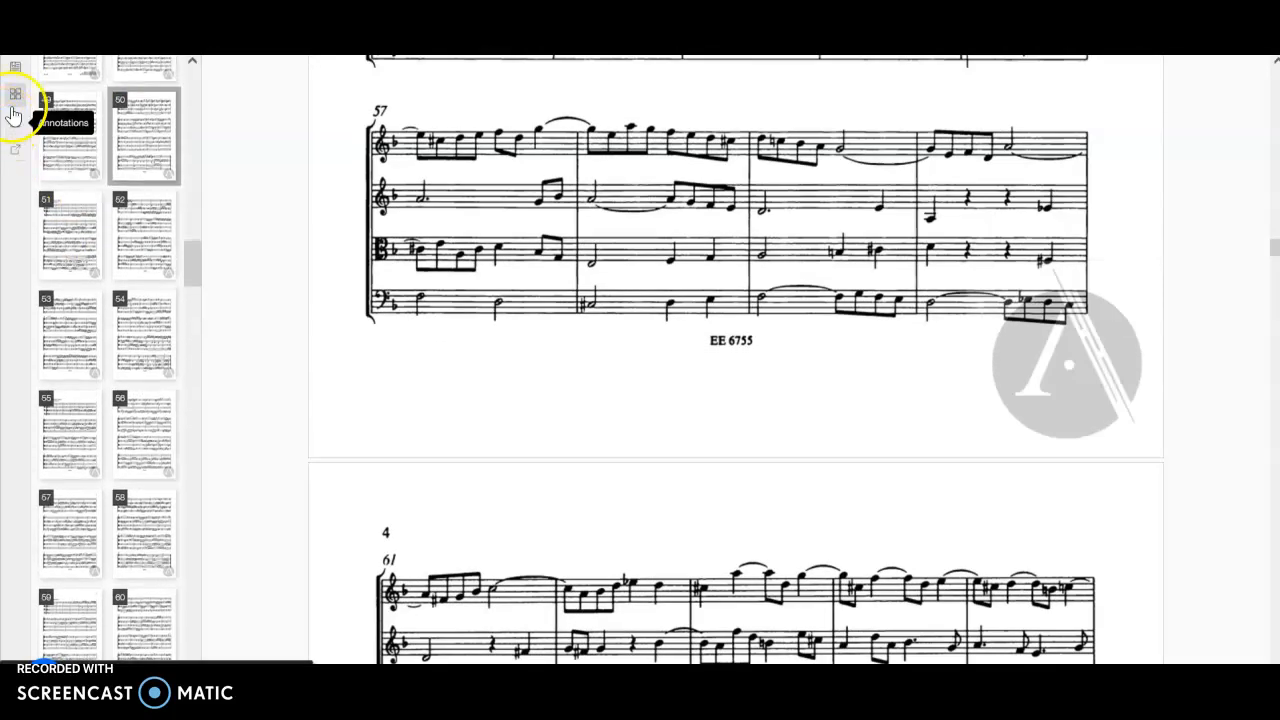
{"action": "left_click", "coordinate": [15, 94]}
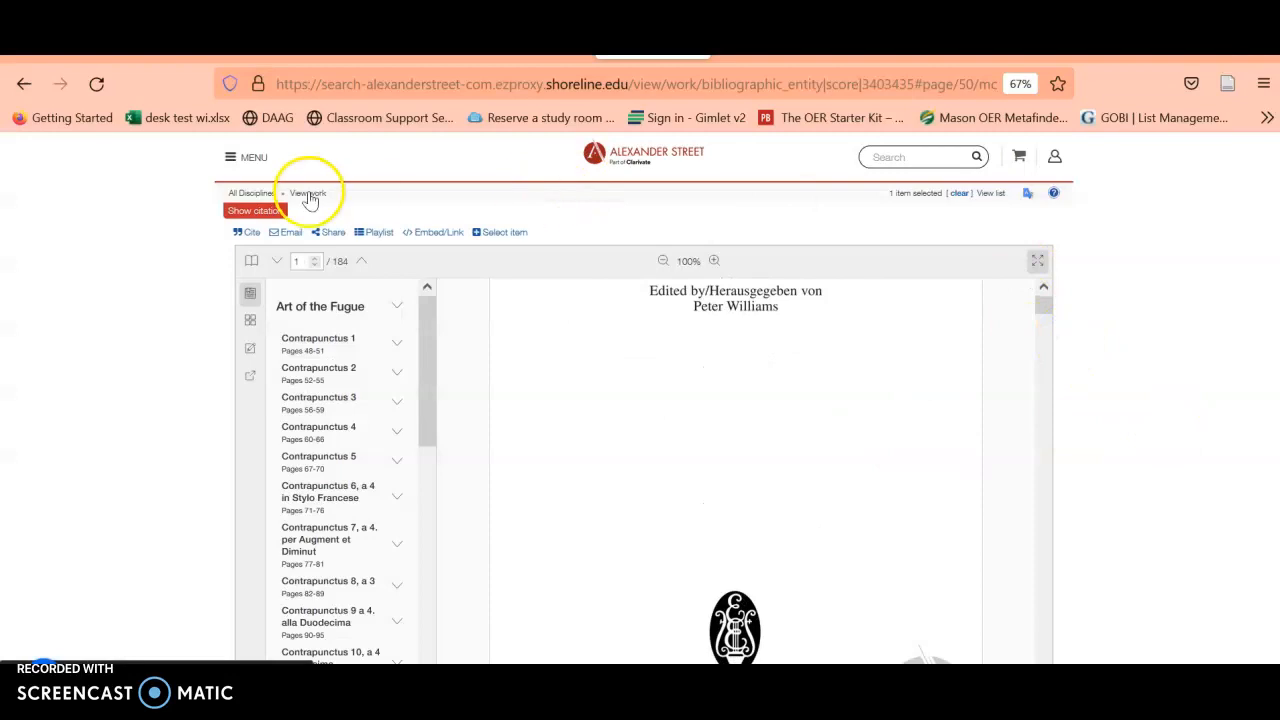
Go back from the score viewer to the 102 'art of the fugue' results
{"action": "left_click", "coordinate": [24, 84]}
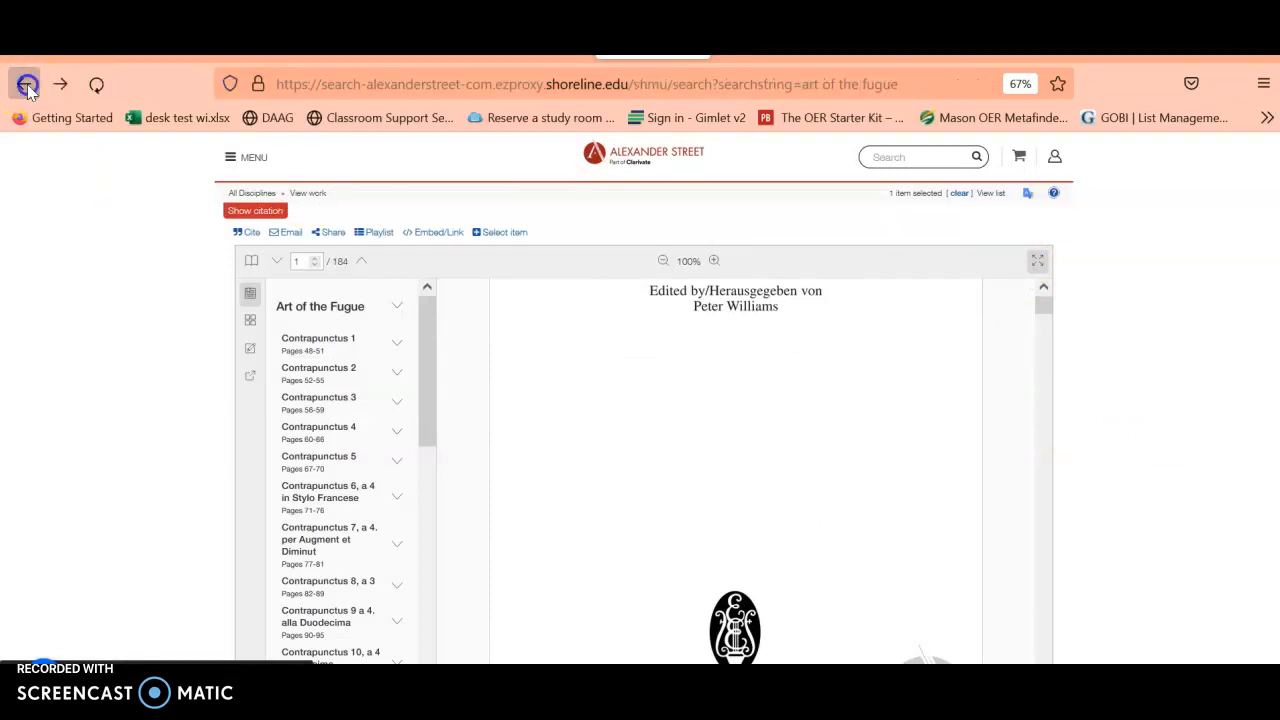
{"action": "left_click", "coordinate": [24, 84]}
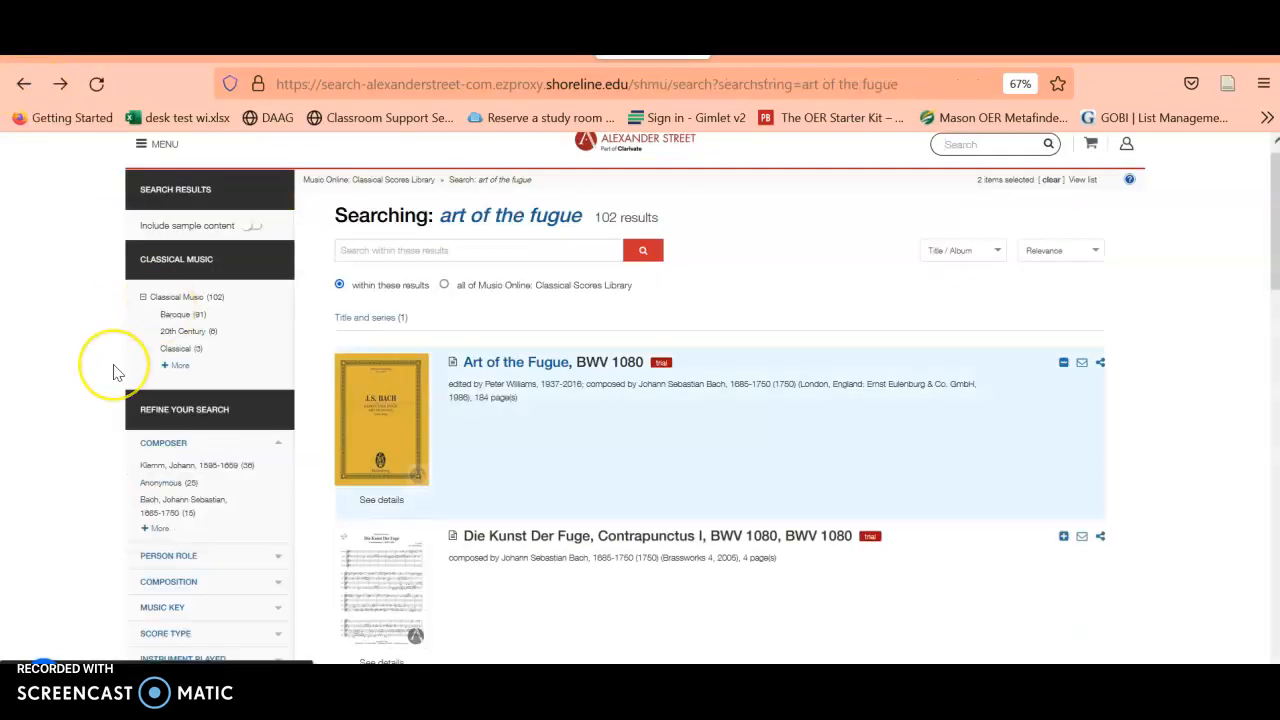
{"action": "mouse_move", "coordinate": [115, 372]}
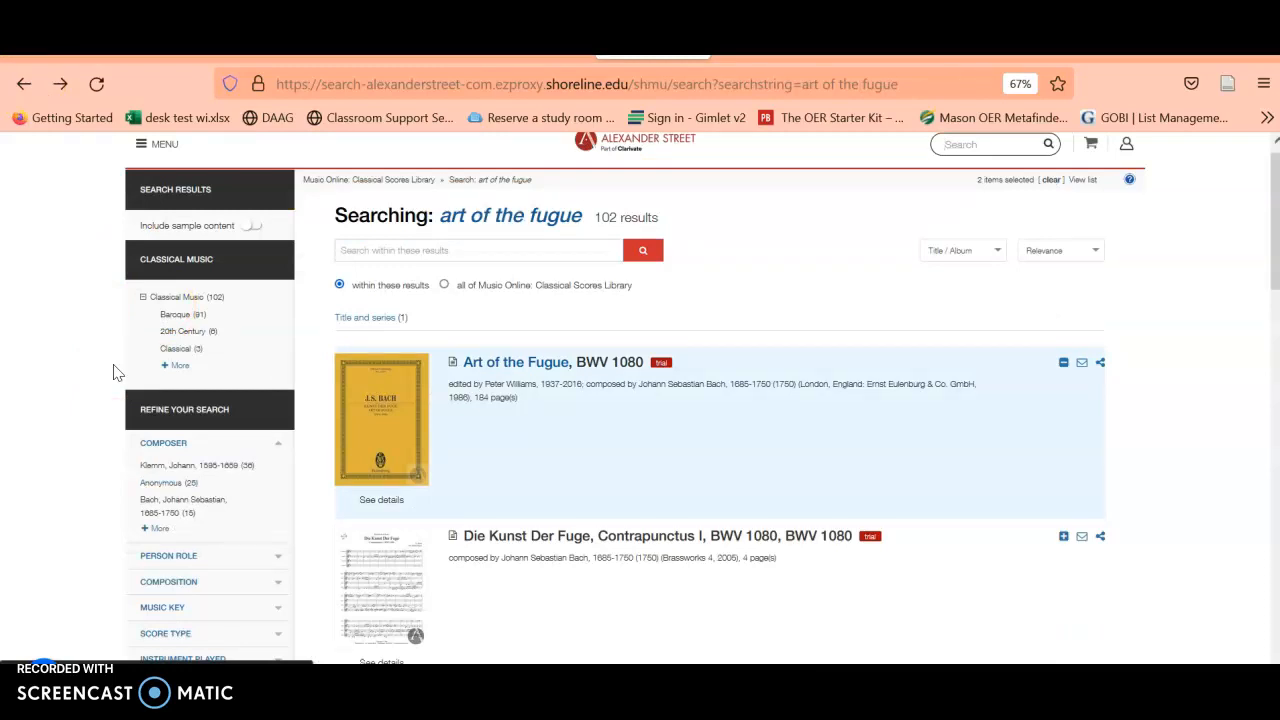
Expand the Person Role, Music Key, Score Type and Instrument Played refine facets
{"action": "scroll", "scroll_direction": "down", "scroll_amount": 3}
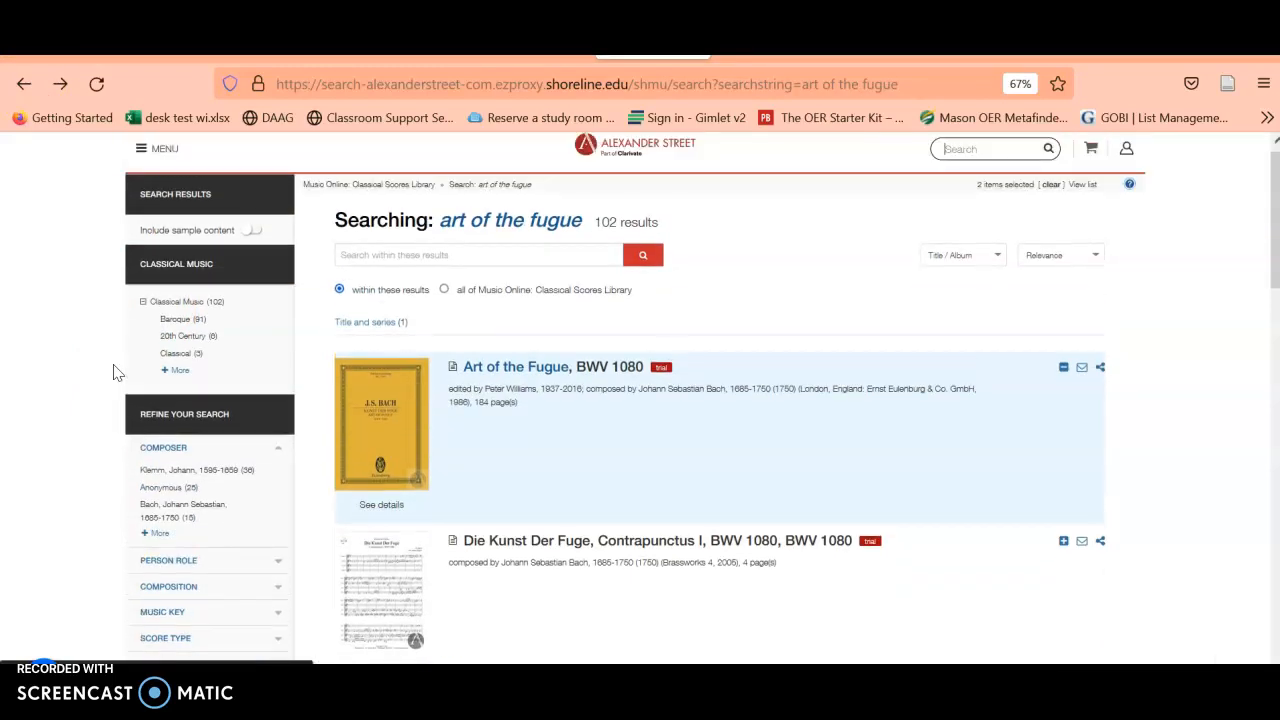
{"action": "scroll", "scroll_direction": "down", "scroll_amount": 3}
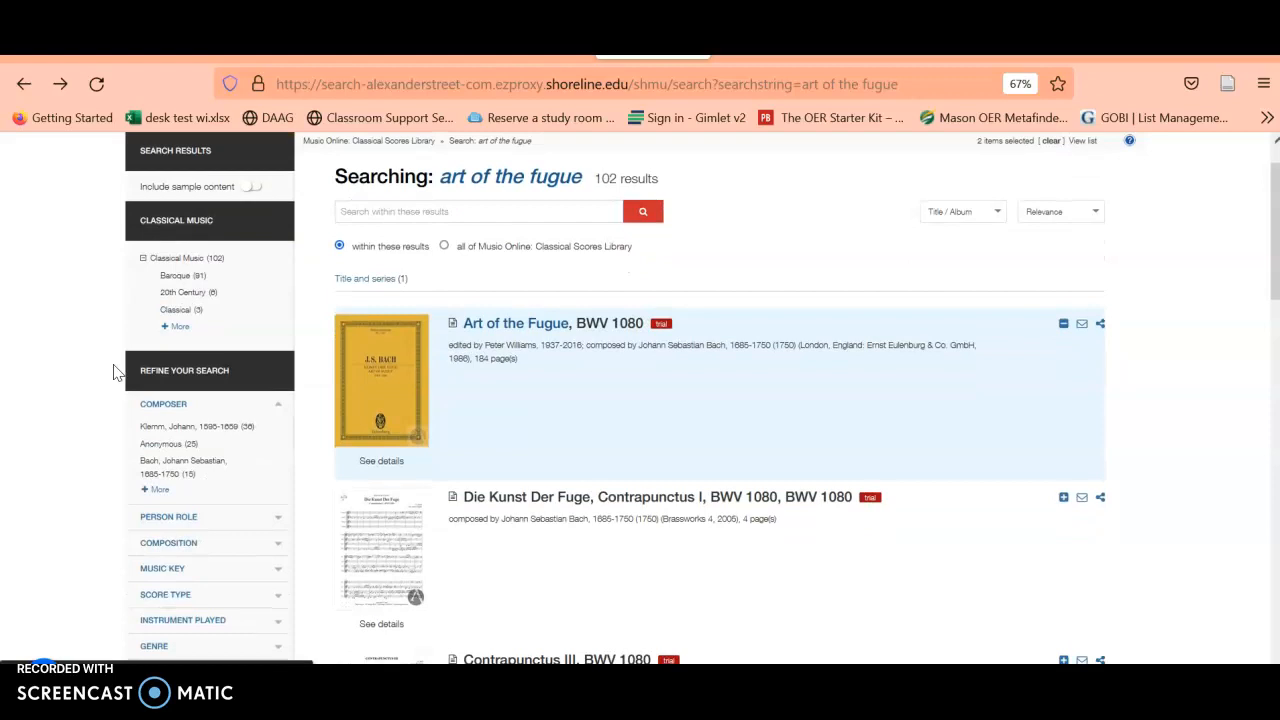
{"action": "scroll", "scroll_direction": "down", "scroll_amount": 3}
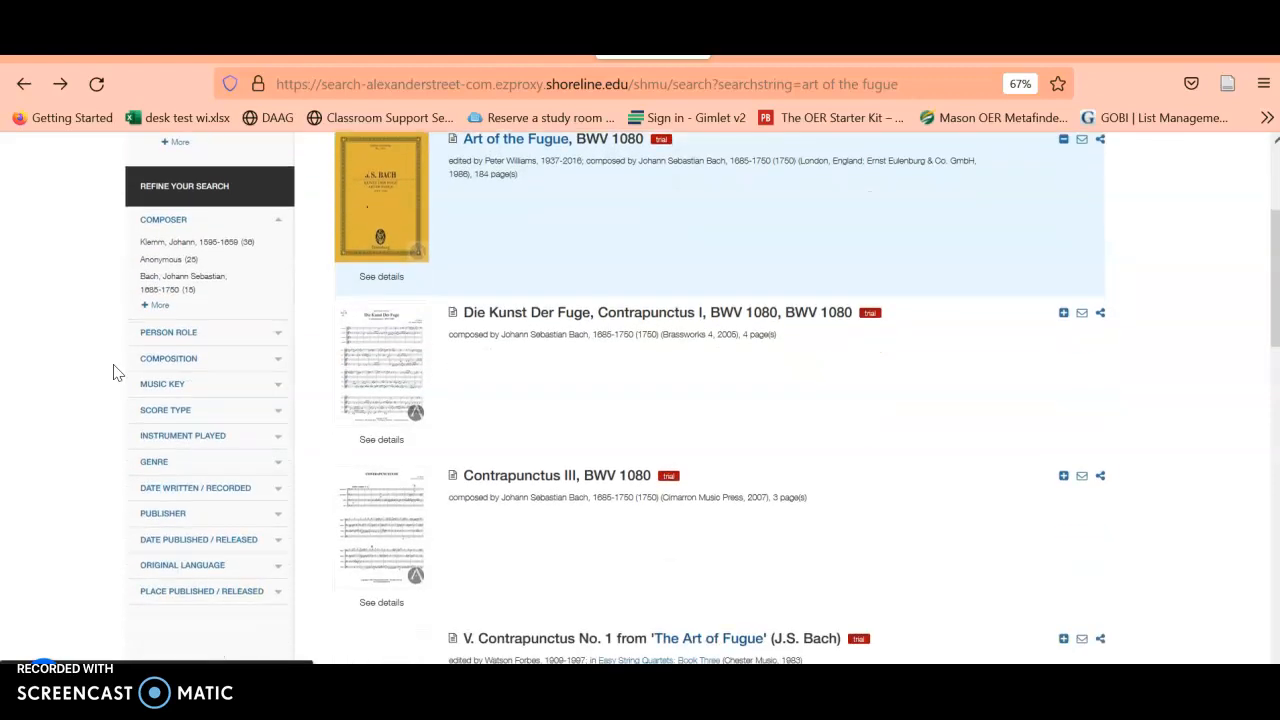
{"action": "scroll", "scroll_direction": "down", "scroll_amount": 3}
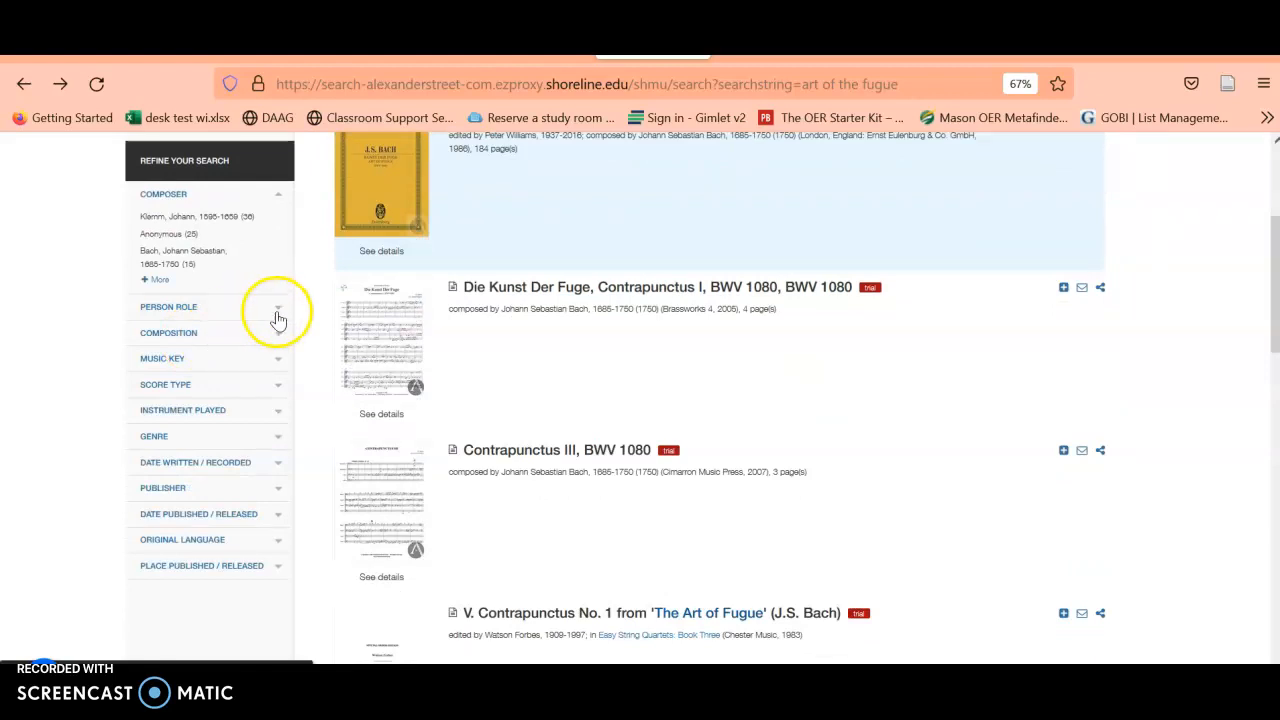
{"action": "left_click", "coordinate": [277, 306]}
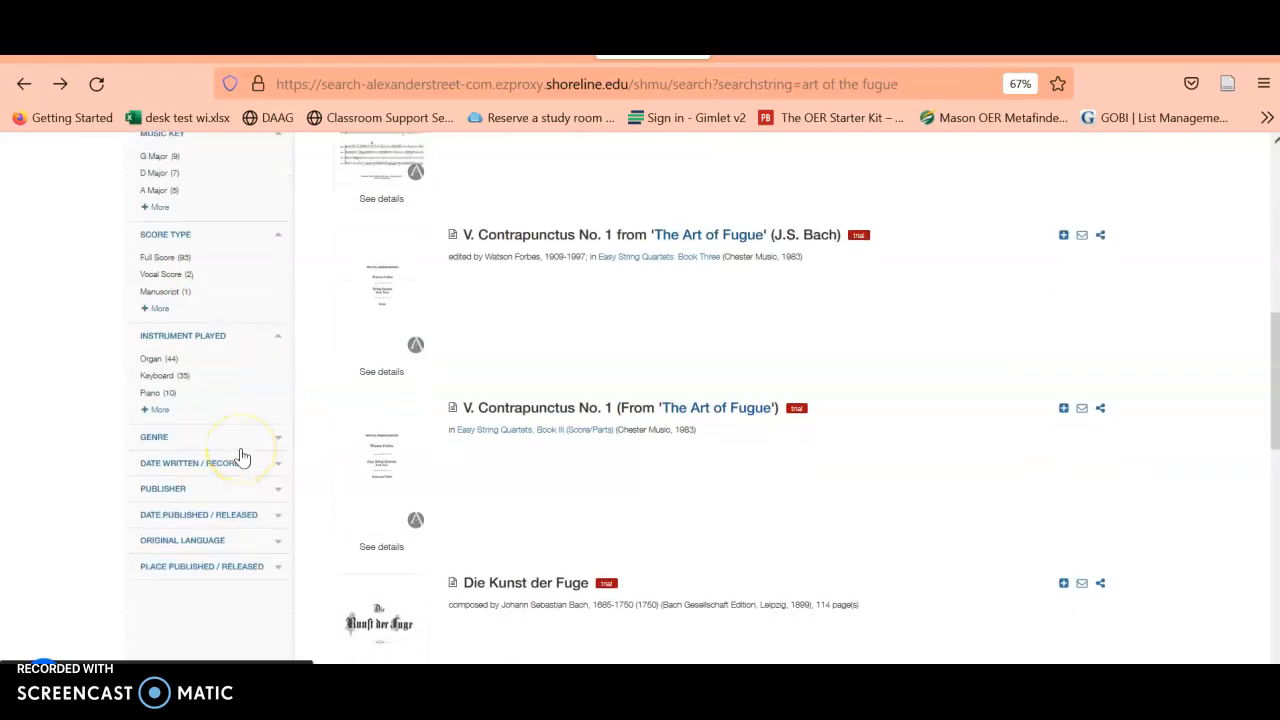
{"action": "scroll", "scroll_direction": "down", "scroll_amount": 3}
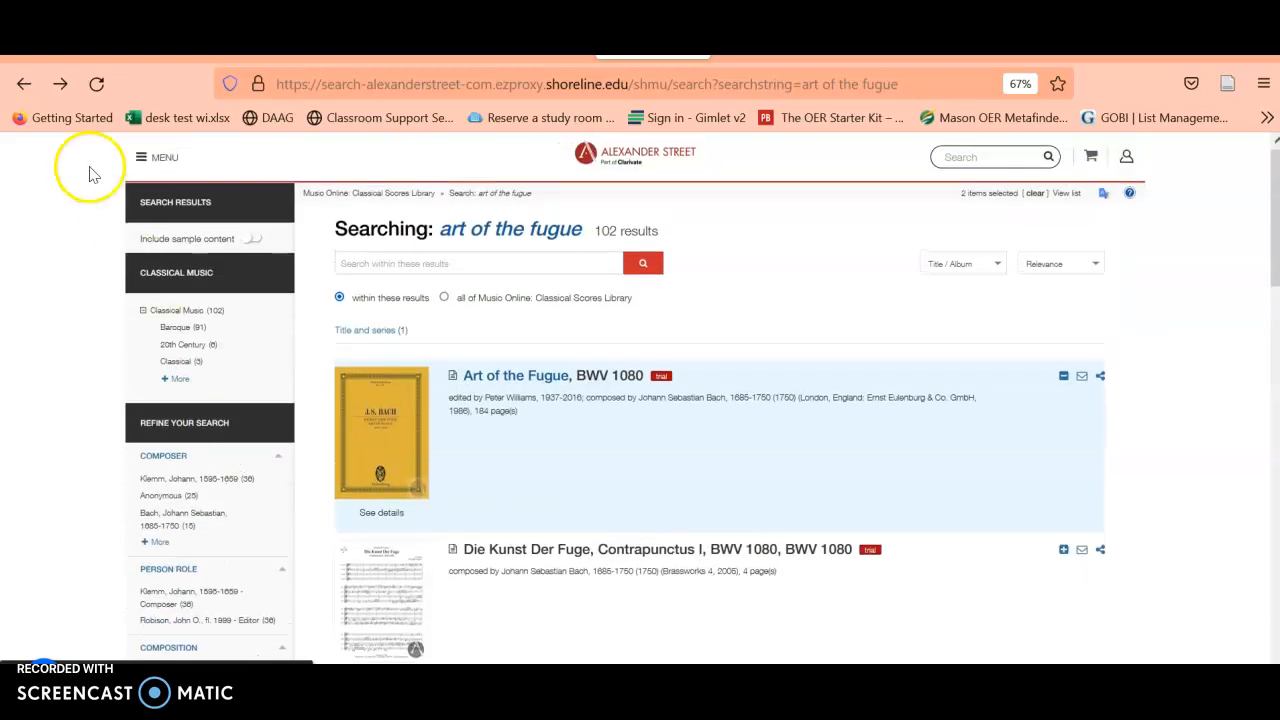
Return to the library home page, browse by instrument and list the Chordophones
{"action": "left_click", "coordinate": [24, 84]}
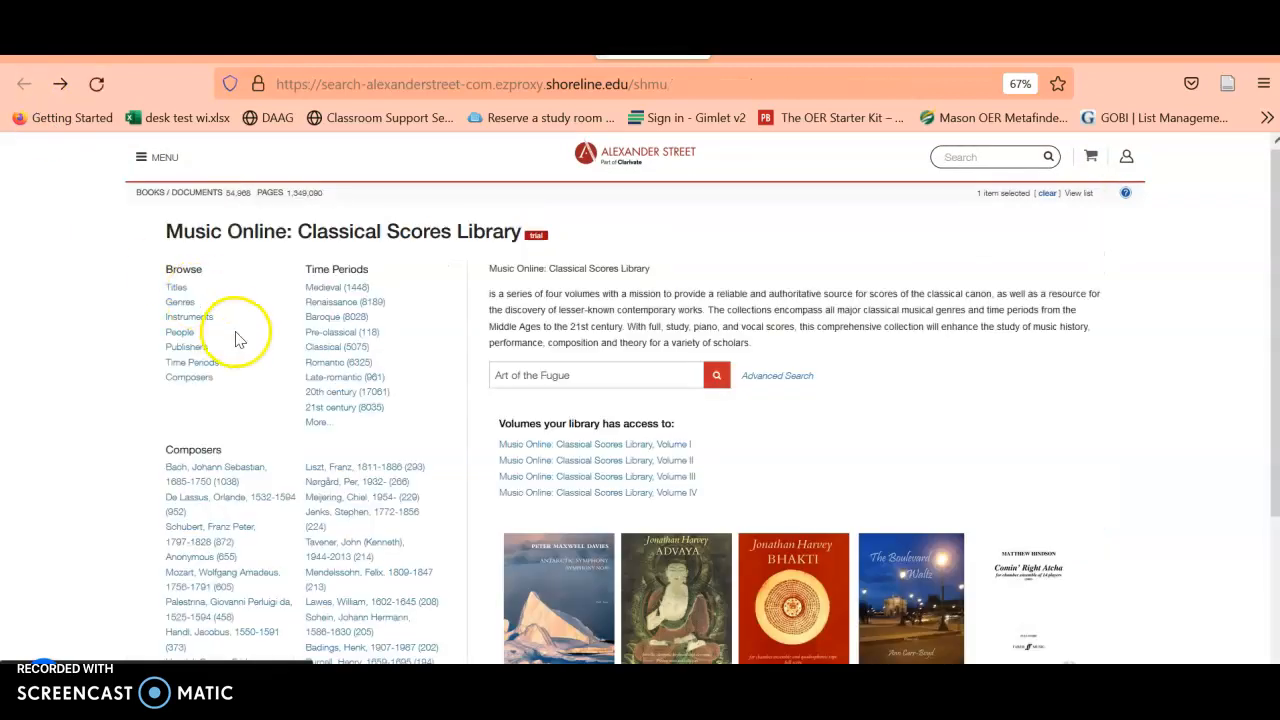
{"action": "scroll", "scroll_direction": "down", "scroll_amount": 3}
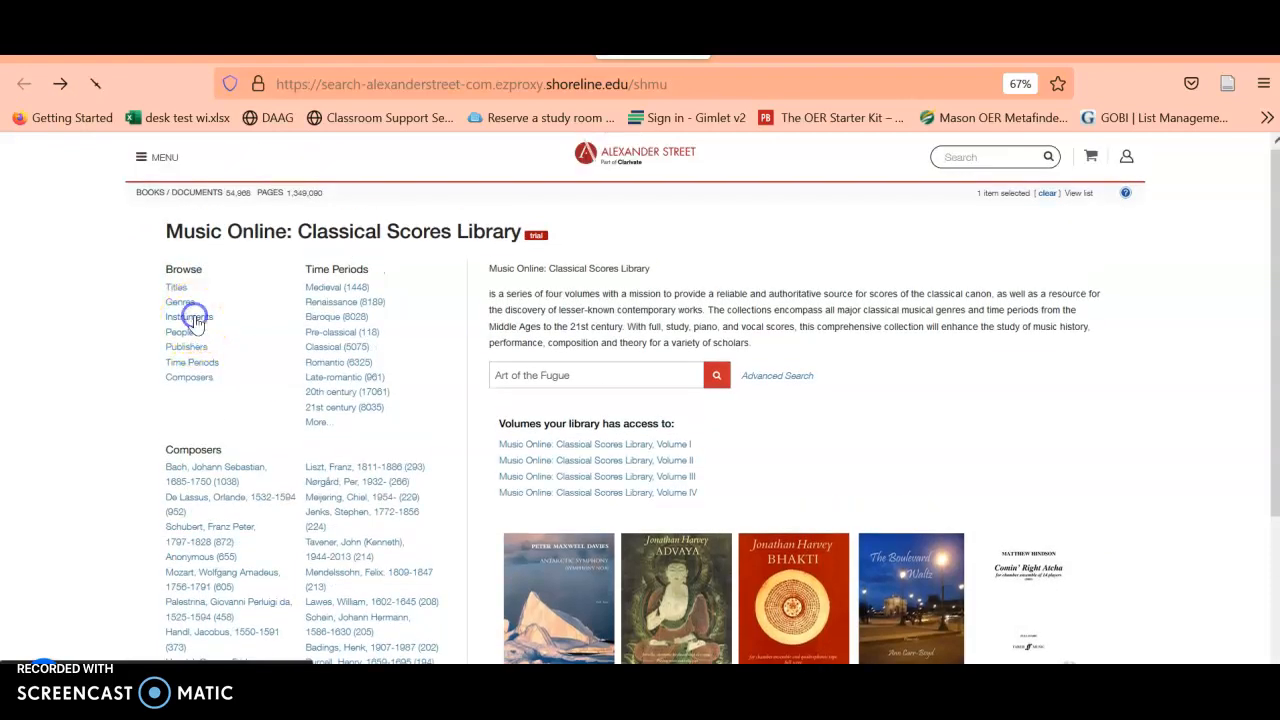
{"action": "left_click", "coordinate": [187, 316]}
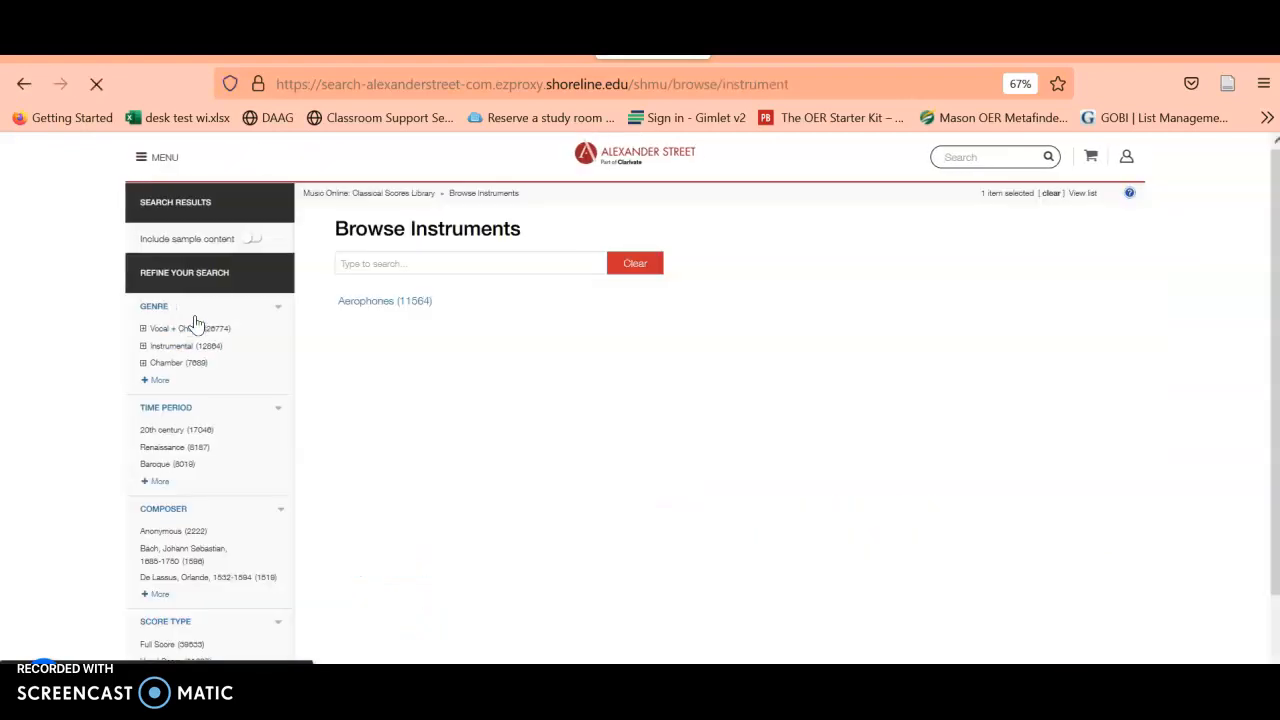
{"action": "left_click", "coordinate": [384, 300]}
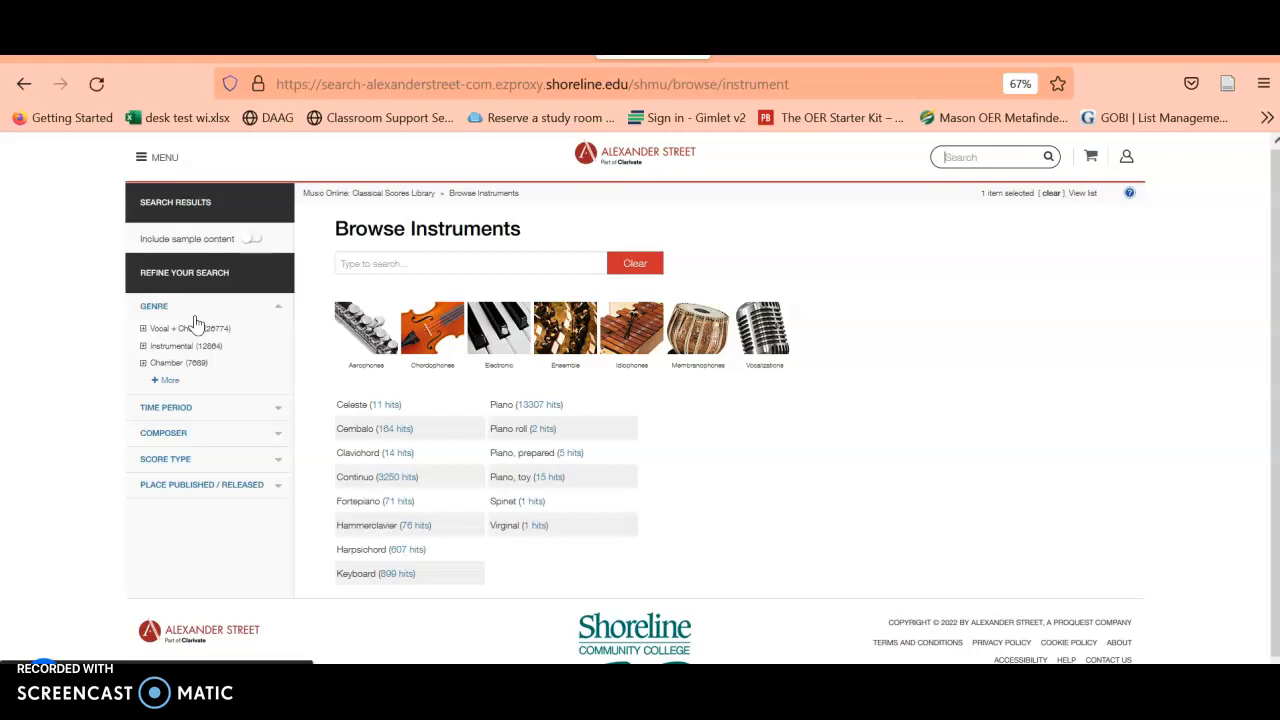
{"action": "left_click", "coordinate": [432, 330]}
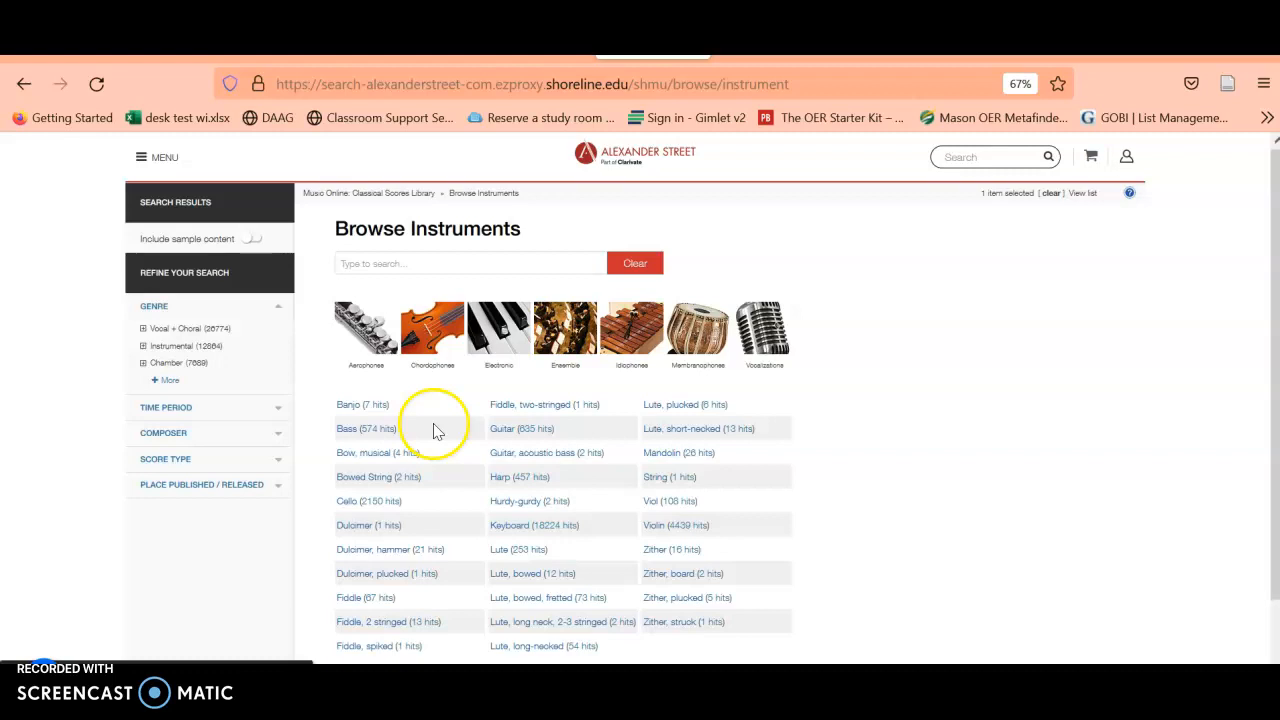
Filter the instrument list to 'cello' and choose Cello (2147 hits)
{"action": "scroll", "scroll_direction": "down", "scroll_amount": 3}
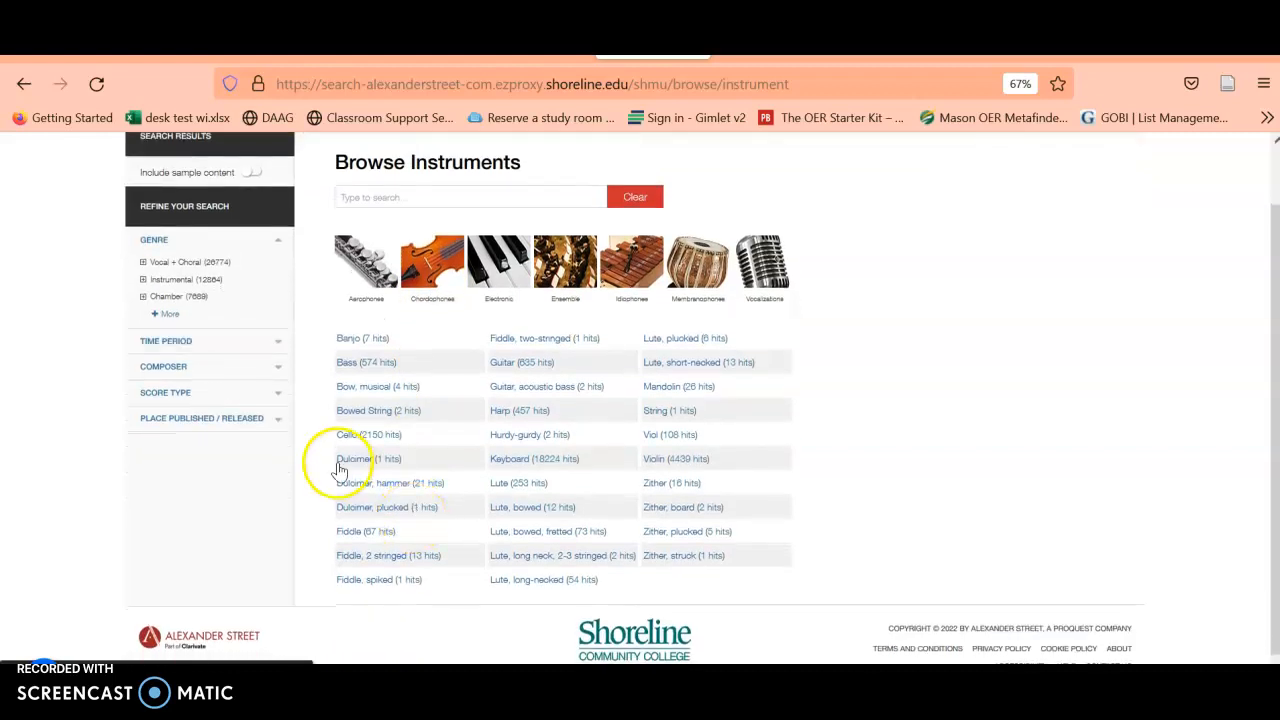
{"action": "mouse_move", "coordinate": [350, 440]}
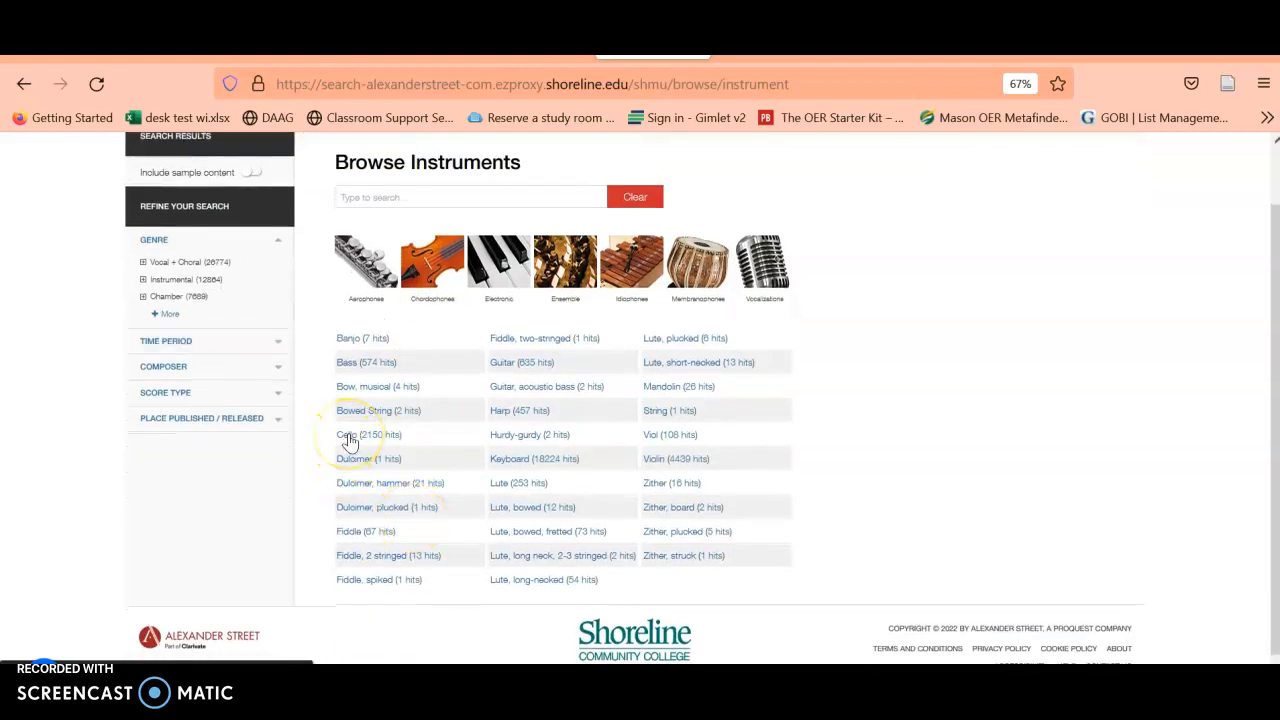
{"action": "left_click", "coordinate": [347, 434]}
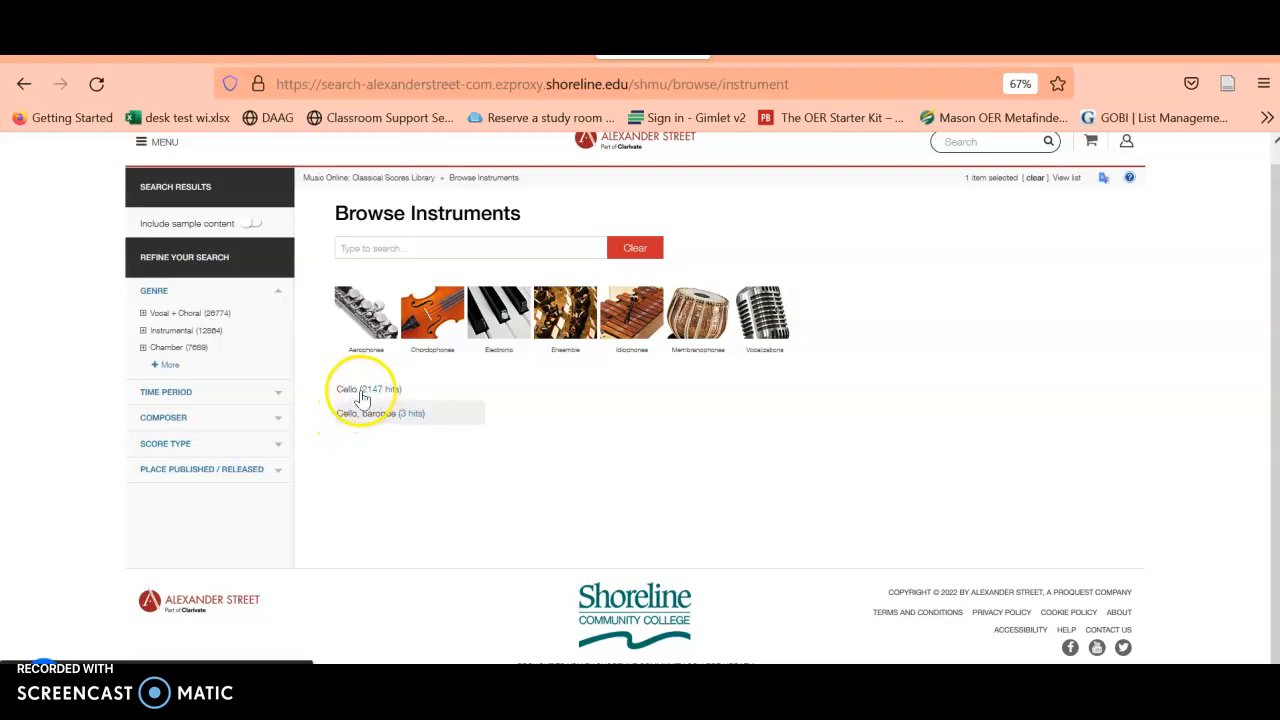
{"action": "left_click", "coordinate": [347, 388]}
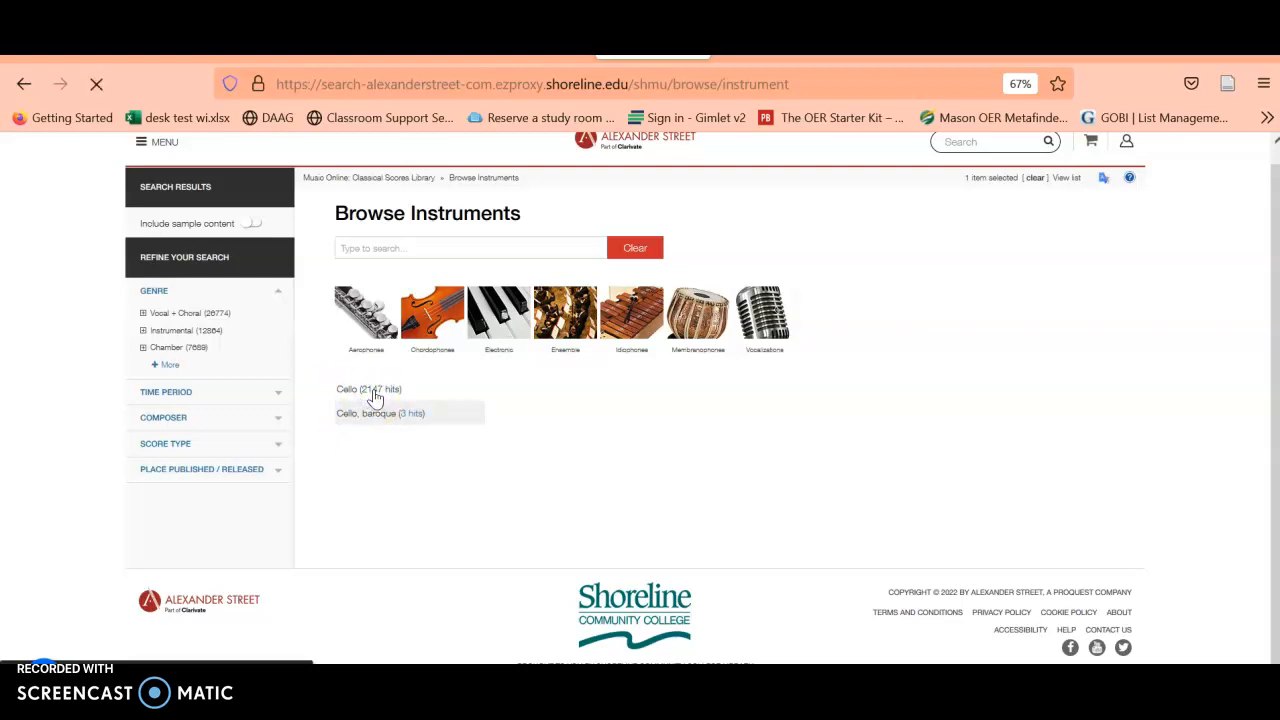
Scroll the 2,147 cello results and open Schumann's Adagio and Allegro, Op. 70 arrangement
{"action": "left_click", "coordinate": [357, 389]}
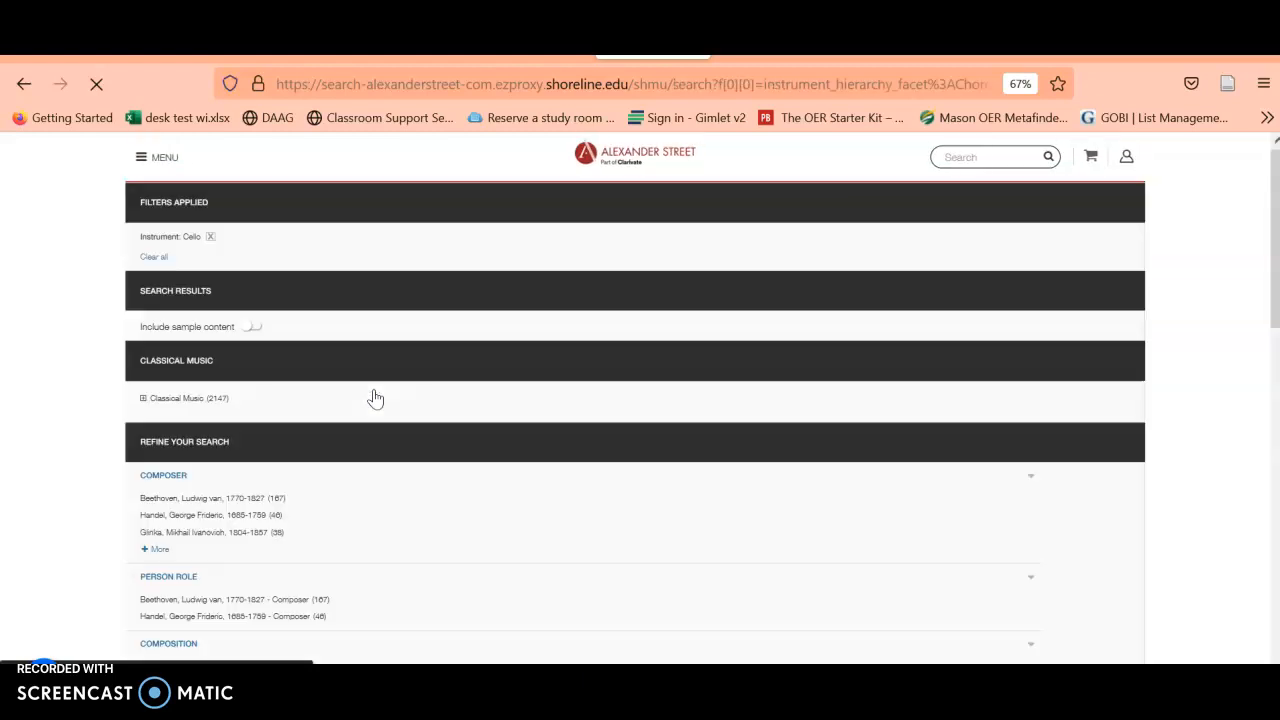
{"action": "left_click", "coordinate": [188, 397]}
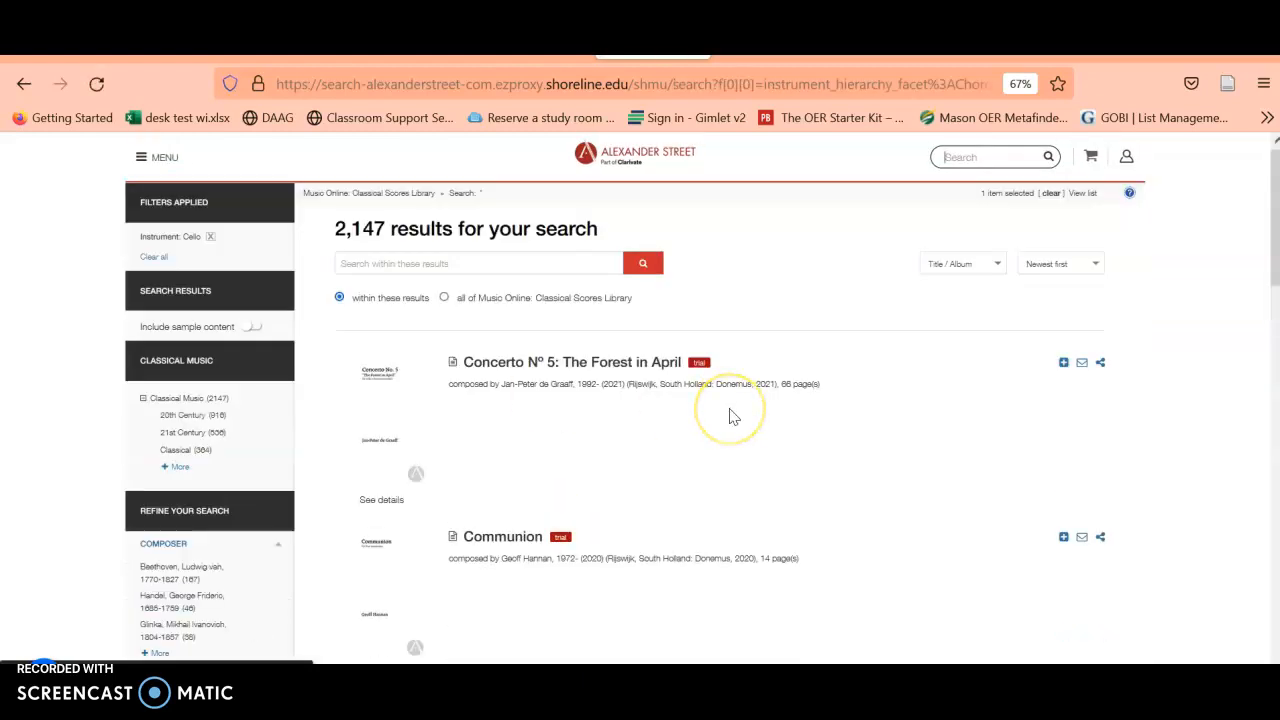
{"action": "scroll", "scroll_direction": "down", "scroll_amount": 3}
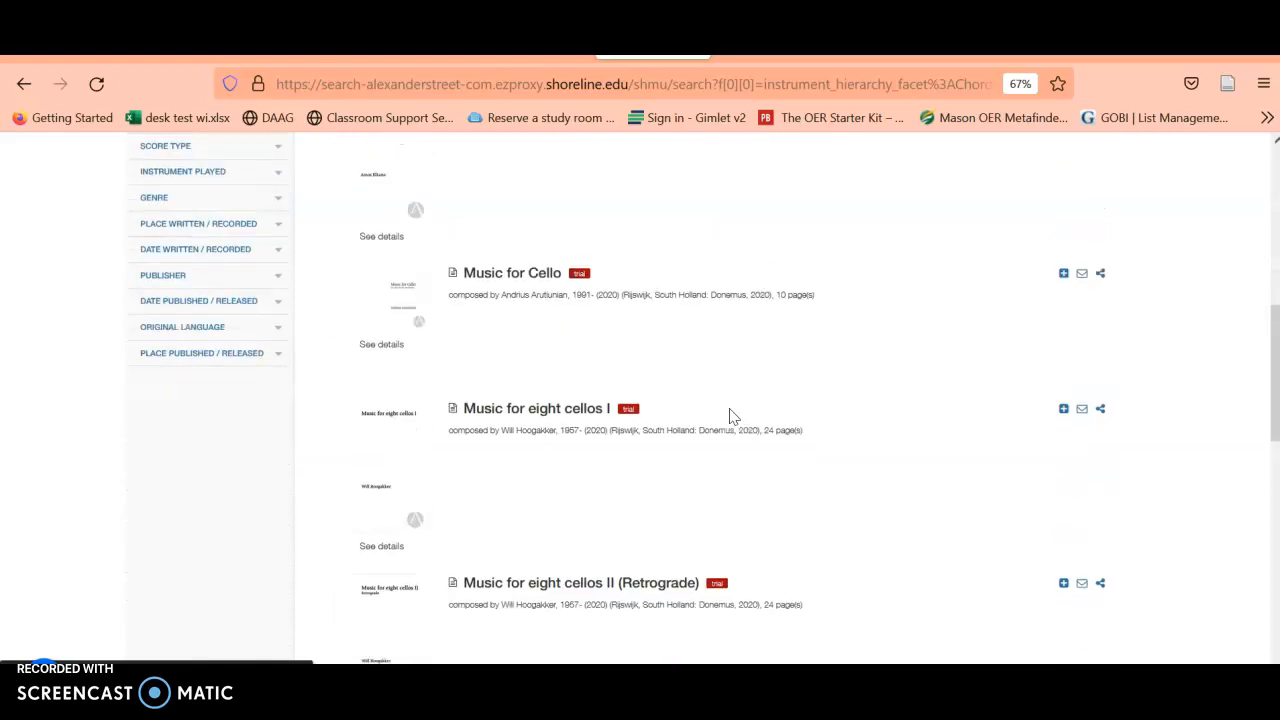
{"action": "scroll", "scroll_direction": "down", "scroll_amount": 3}
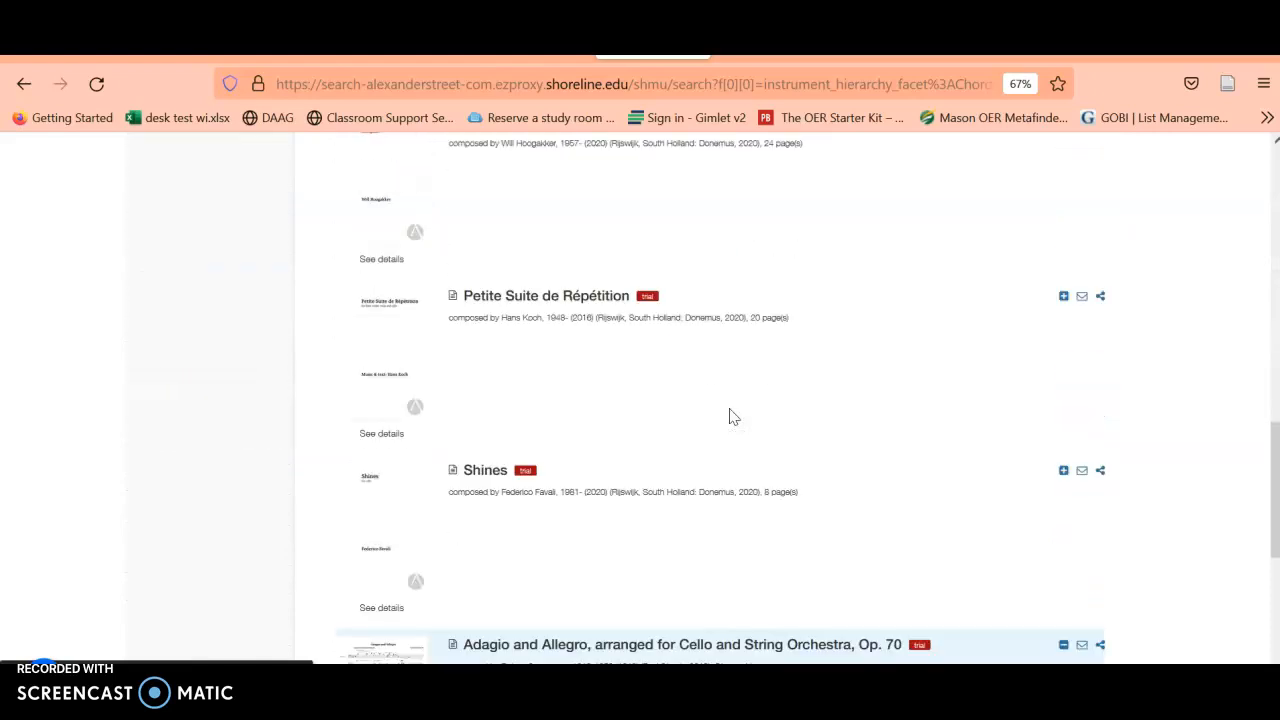
{"action": "scroll", "scroll_direction": "down", "scroll_amount": 3}
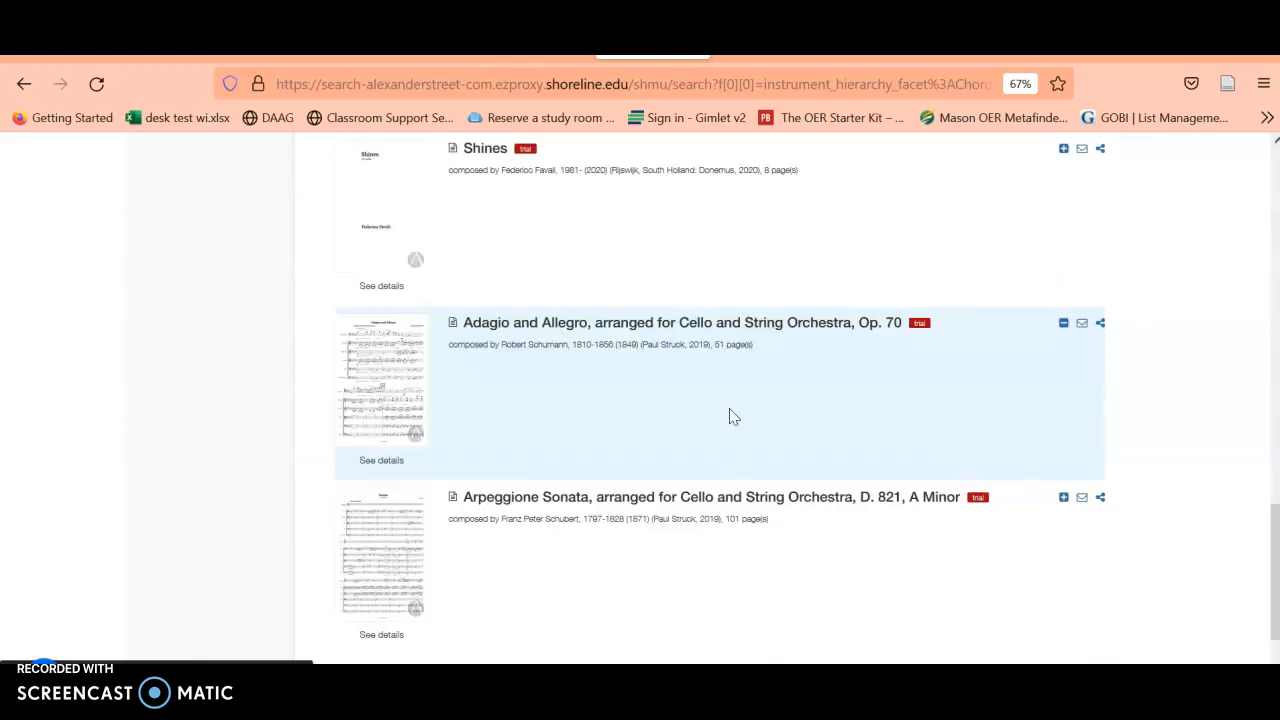
{"action": "scroll", "scroll_direction": "down", "scroll_amount": 3}
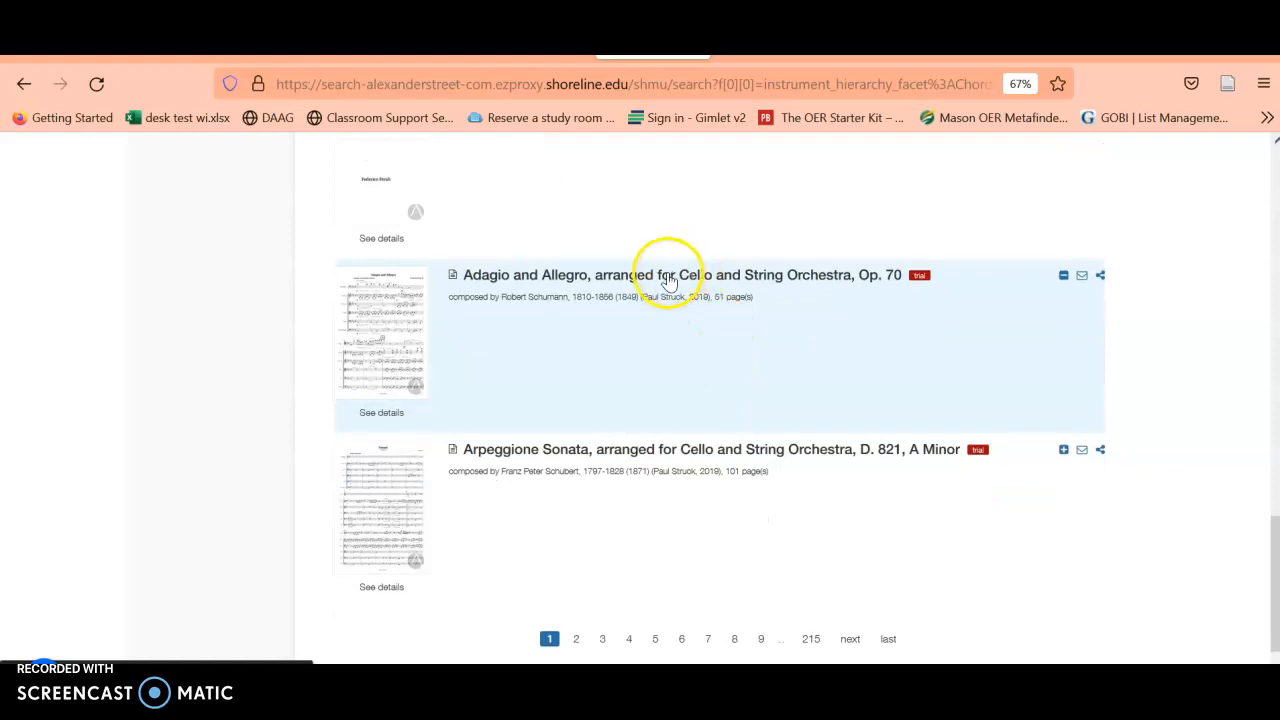
{"action": "left_click", "coordinate": [680, 275]}
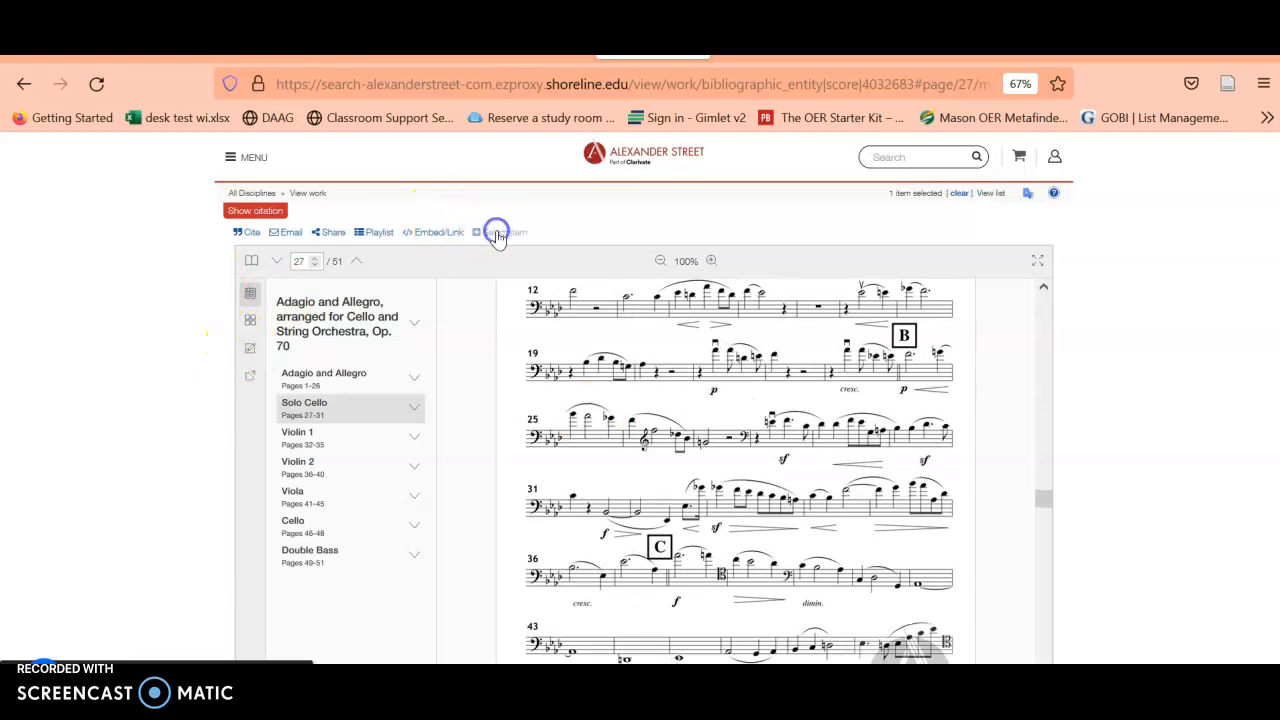
Select Schumann's Adagio and Allegro Solo Cello part, making two selected items
{"action": "left_click", "coordinate": [498, 232]}
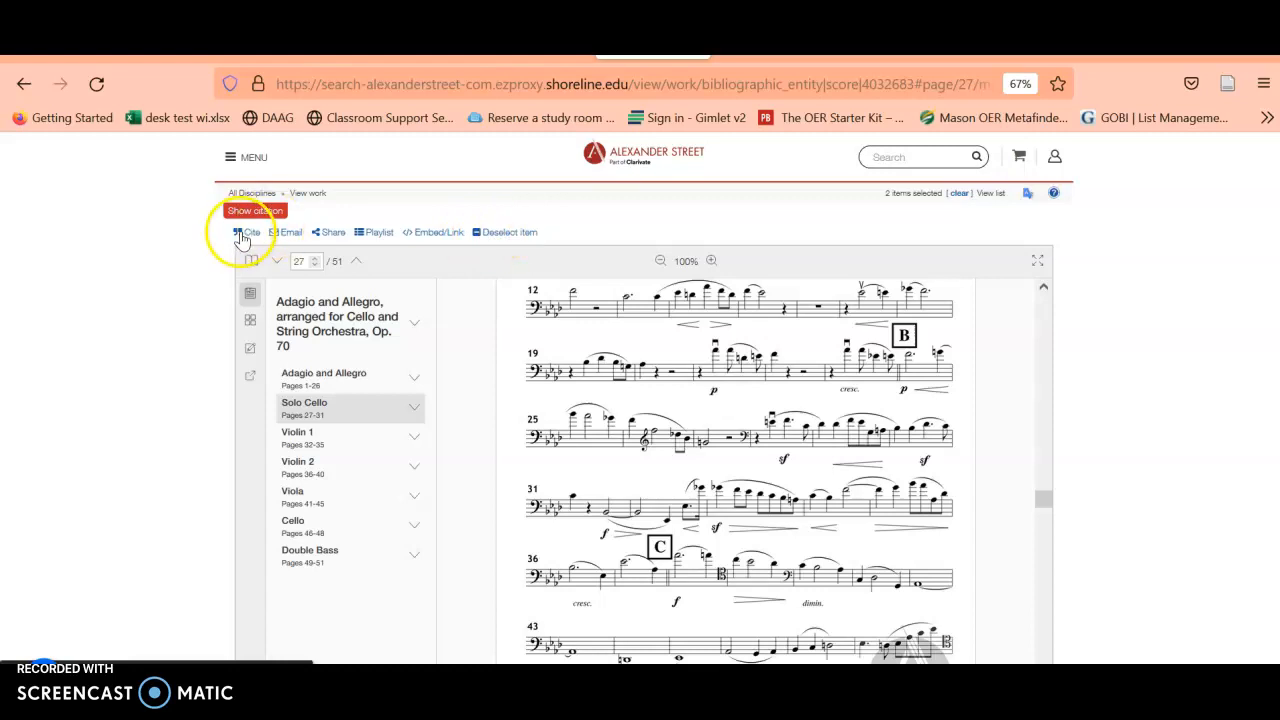
{"action": "mouse_move", "coordinate": [294, 237]}
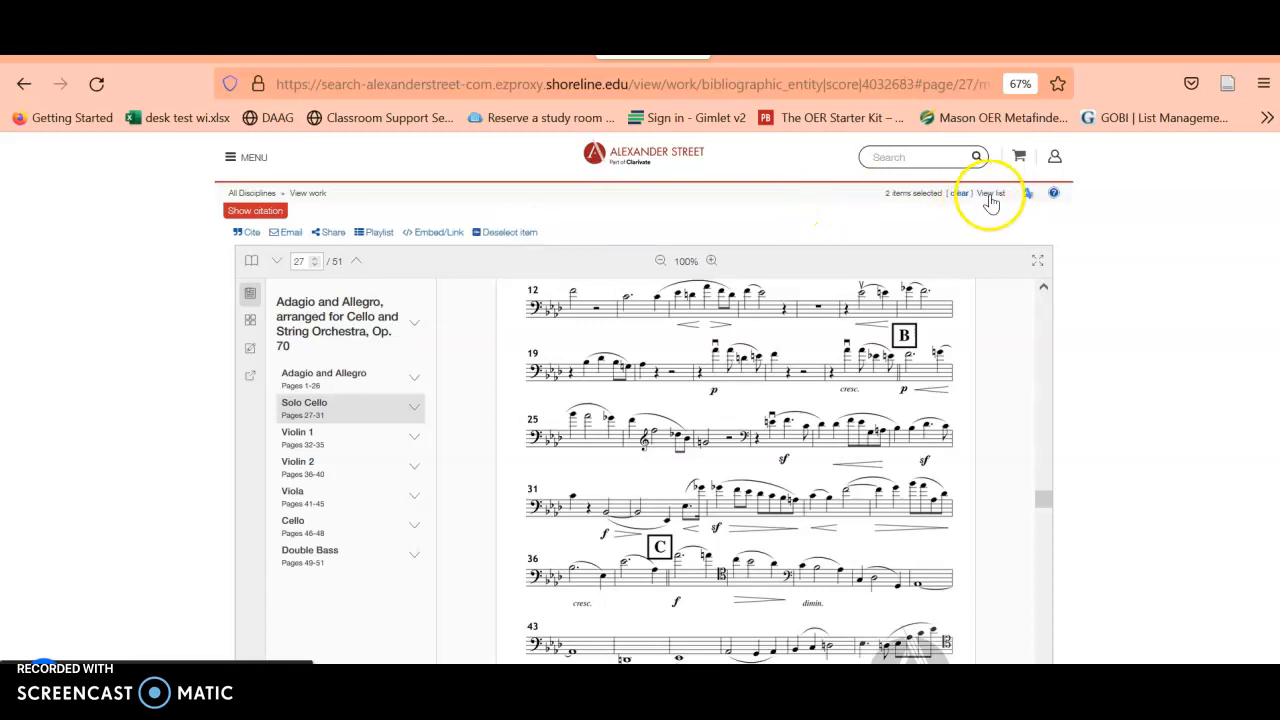
{"action": "mouse_move", "coordinate": [990, 193]}
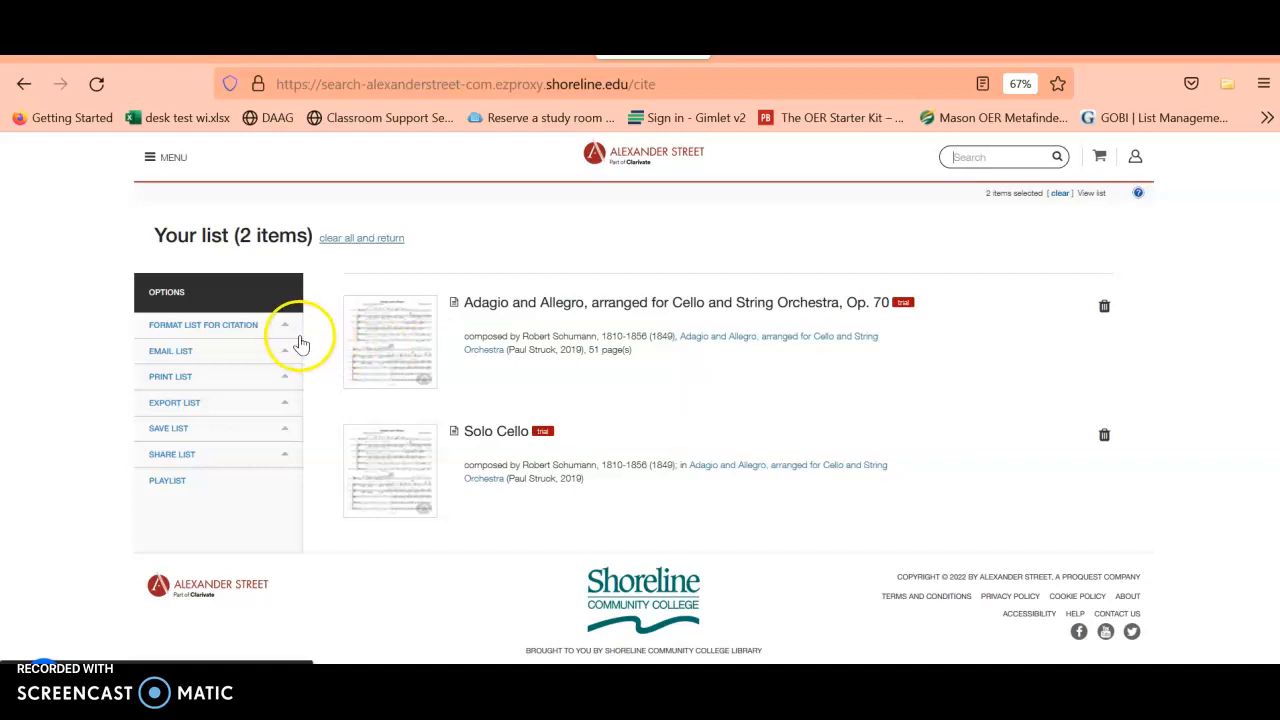
Preview the list's Email form and Playlist sign-in prompt, then go back to the cello results
{"action": "left_click", "coordinate": [170, 351]}
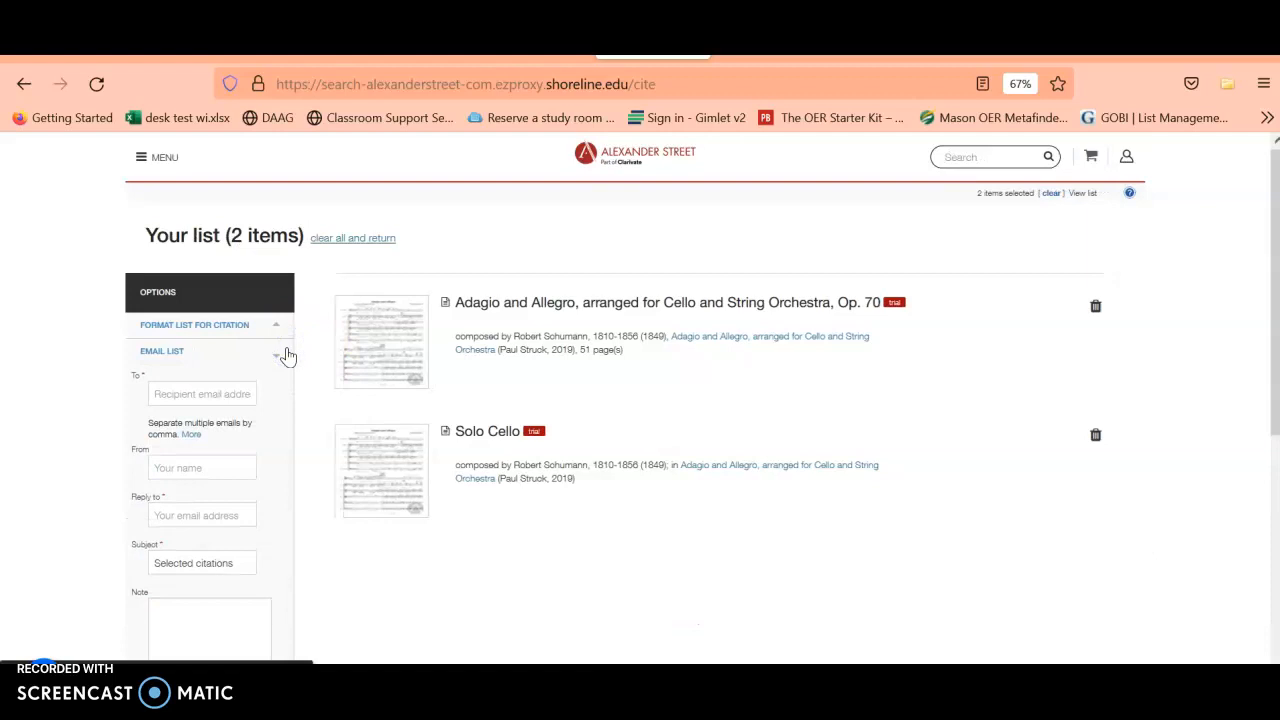
{"action": "left_click", "coordinate": [285, 351]}
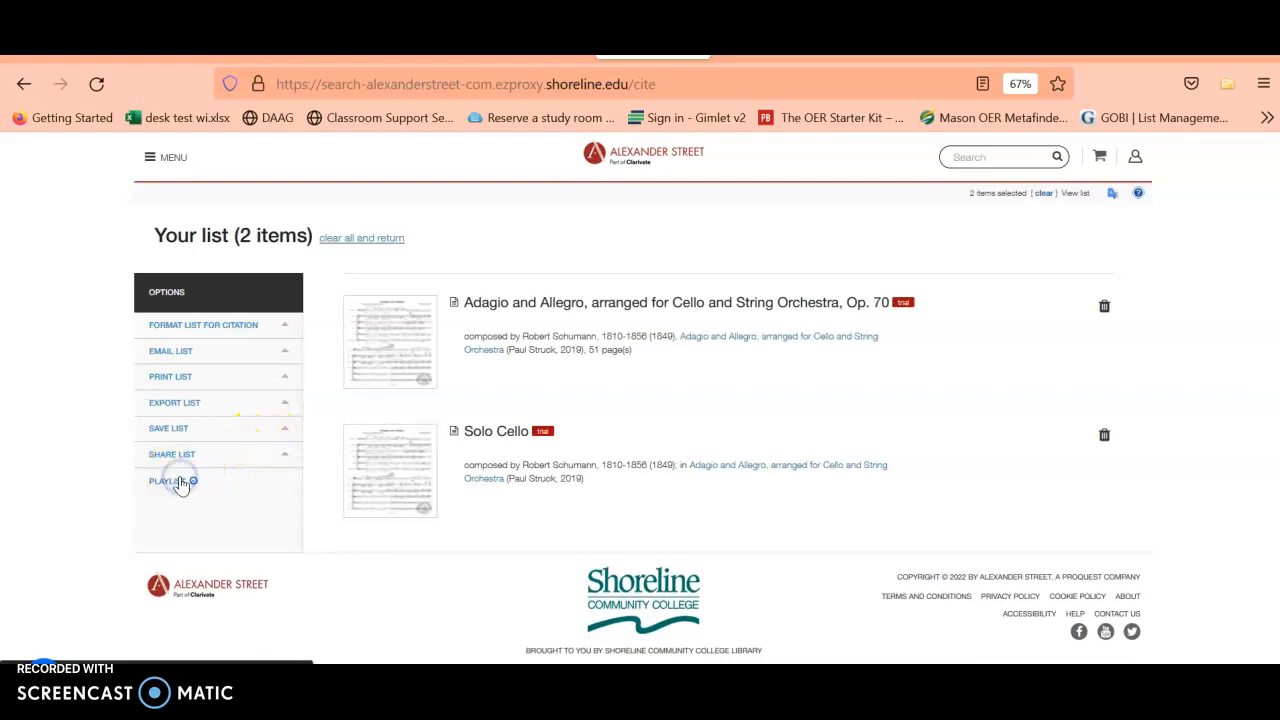
{"action": "left_click", "coordinate": [160, 481]}
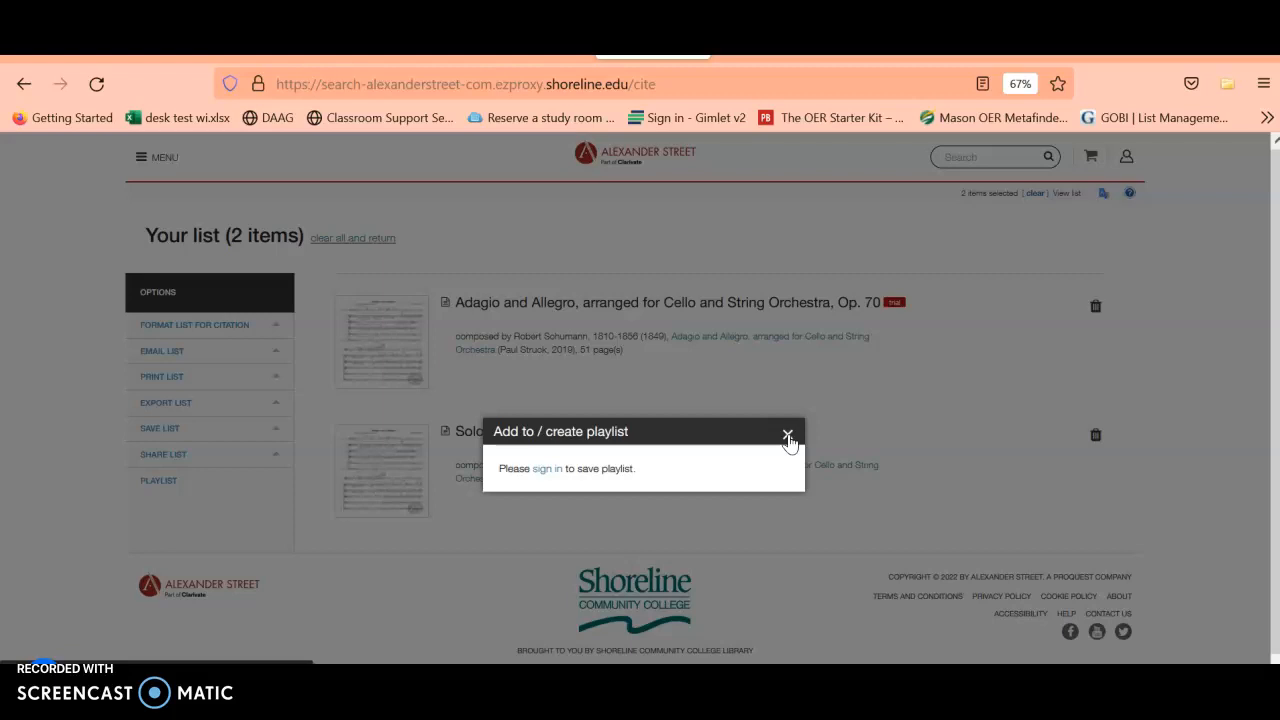
{"action": "left_click", "coordinate": [789, 436]}
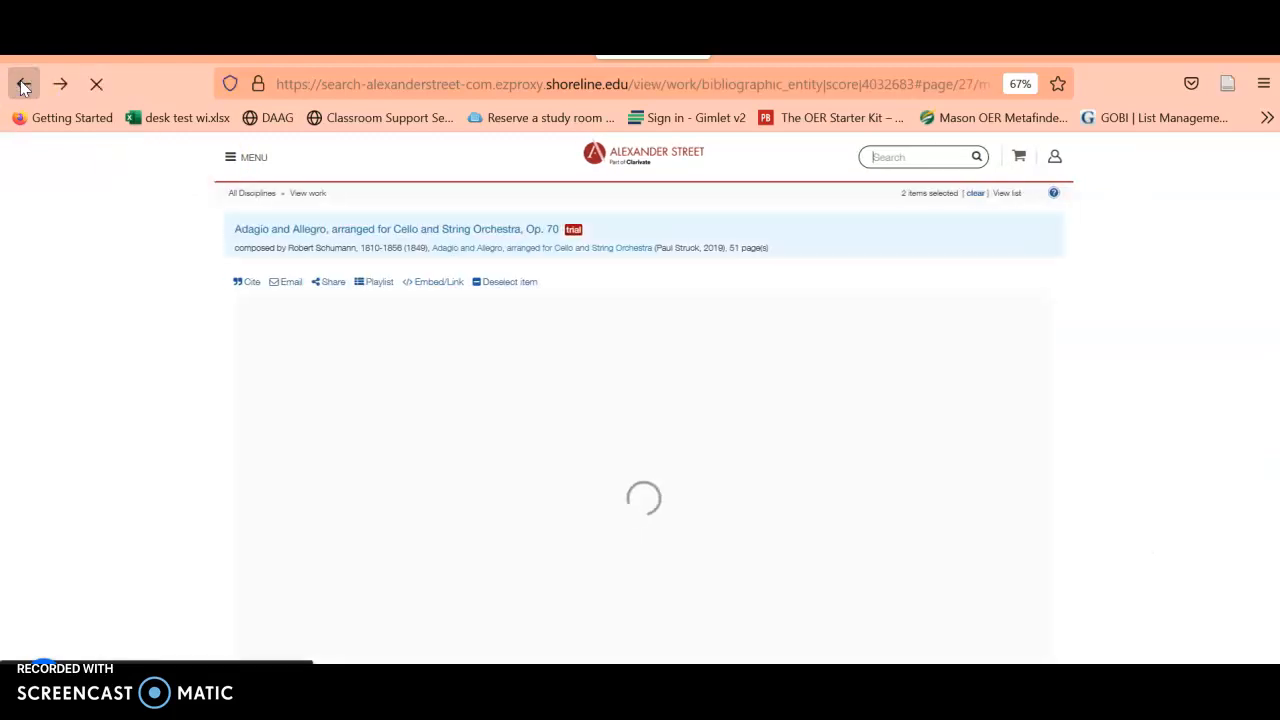
{"action": "left_click", "coordinate": [23, 84]}
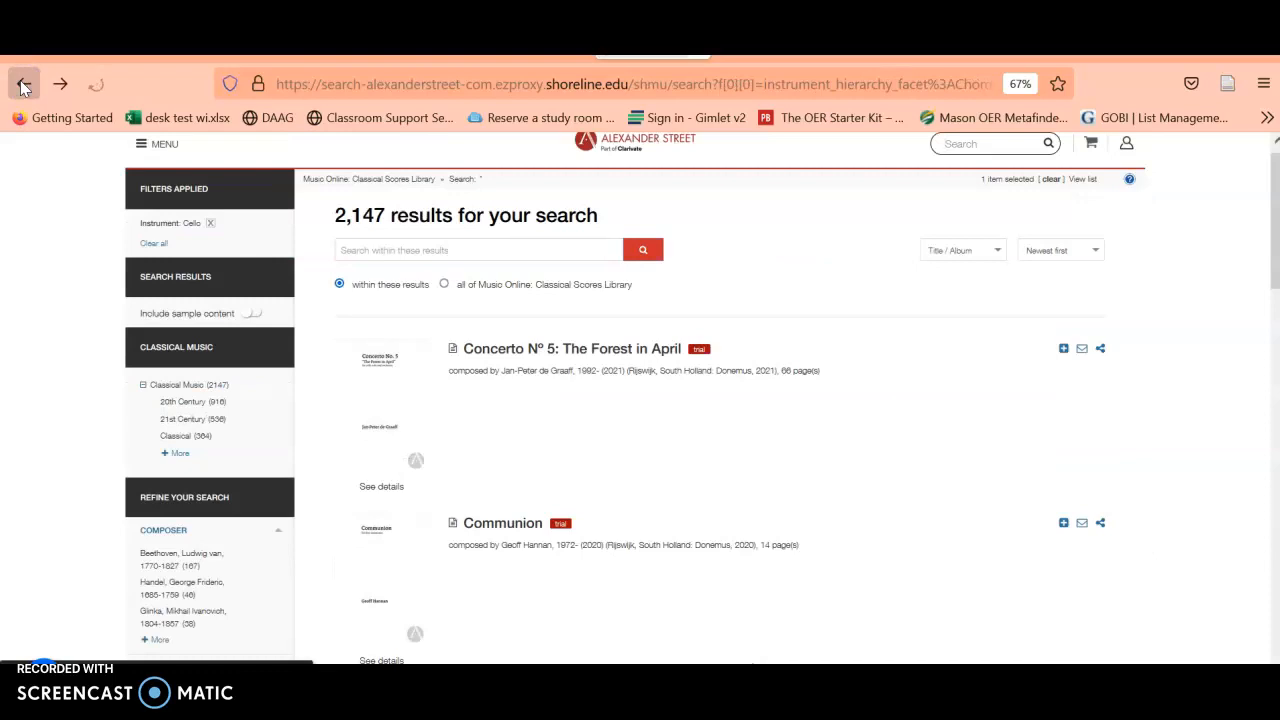
{"action": "left_click", "coordinate": [24, 84]}
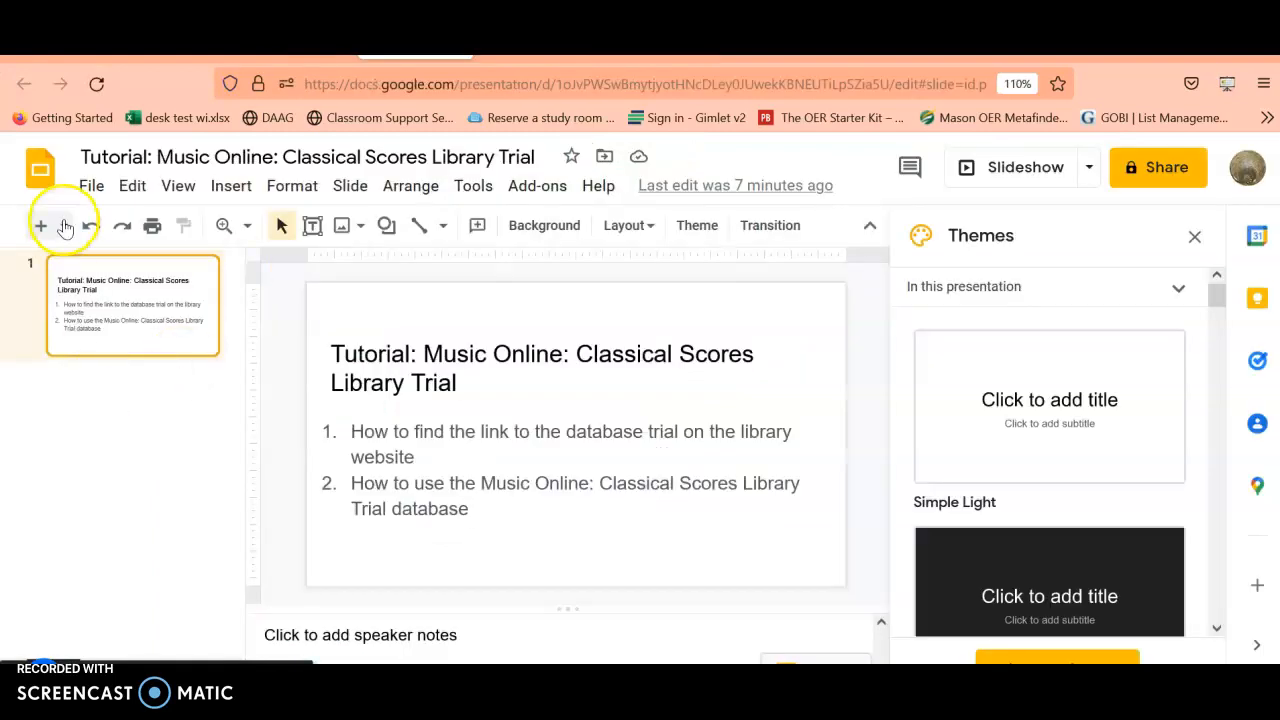
{"action": "left_click", "coordinate": [41, 225]}
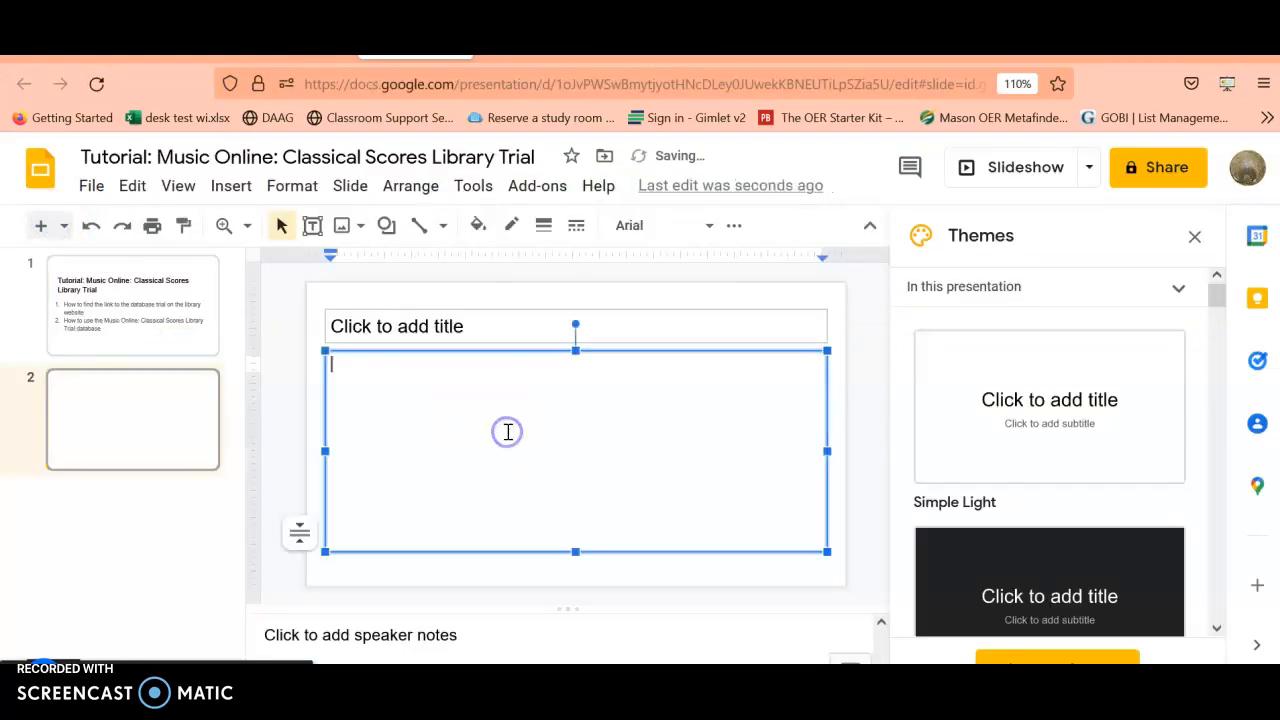
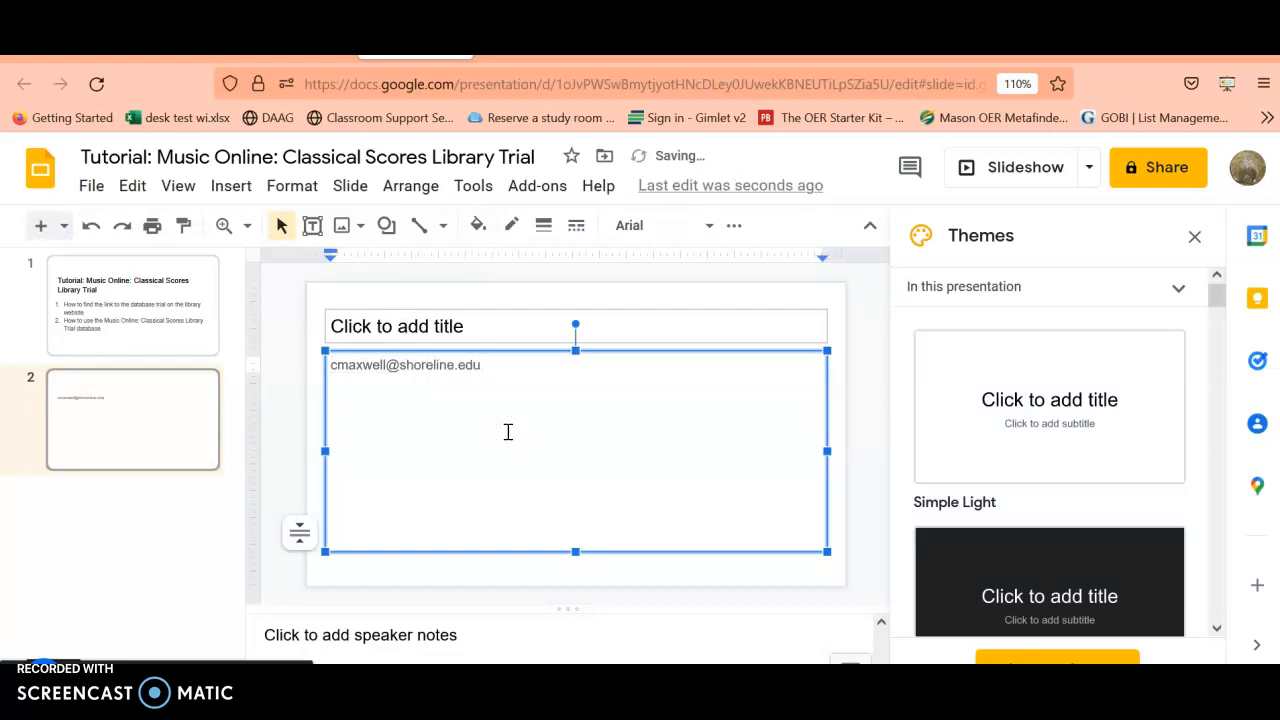